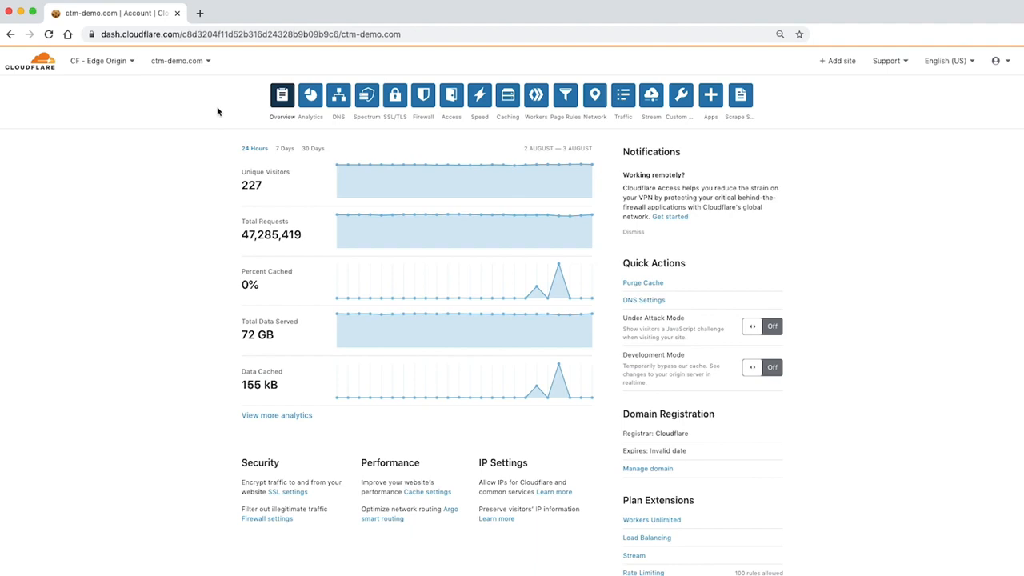
# Go to Traffic > Load Balancing and look over the Manage Load Balancers list
pyautogui.click(179, 61)
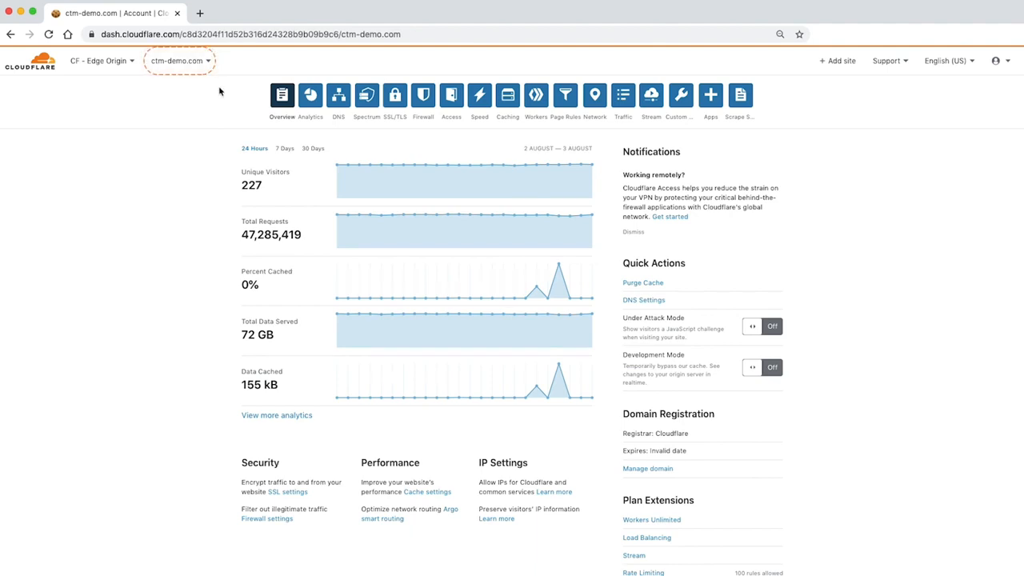
pyautogui.scroll(-3)
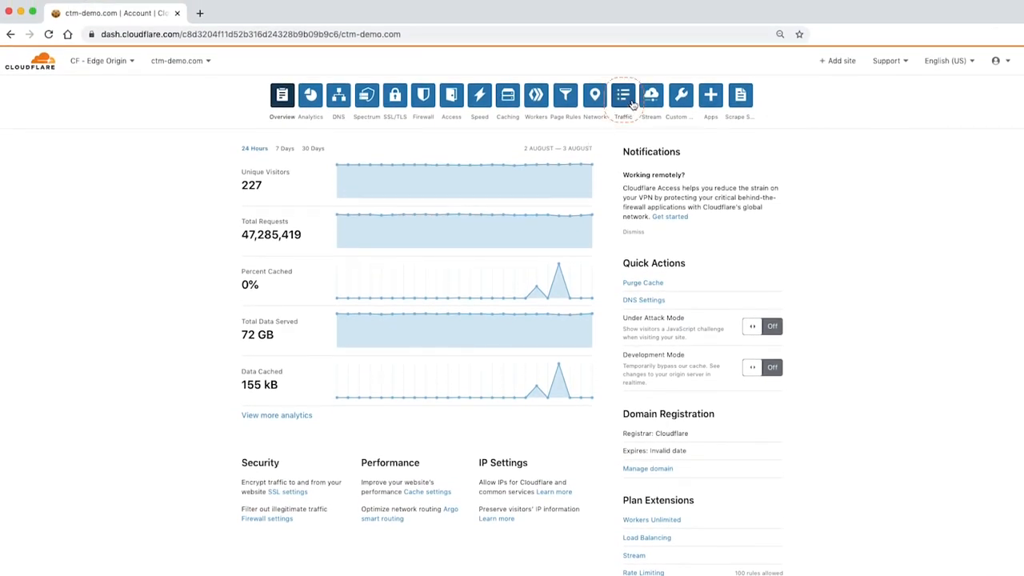
pyautogui.click(623, 96)
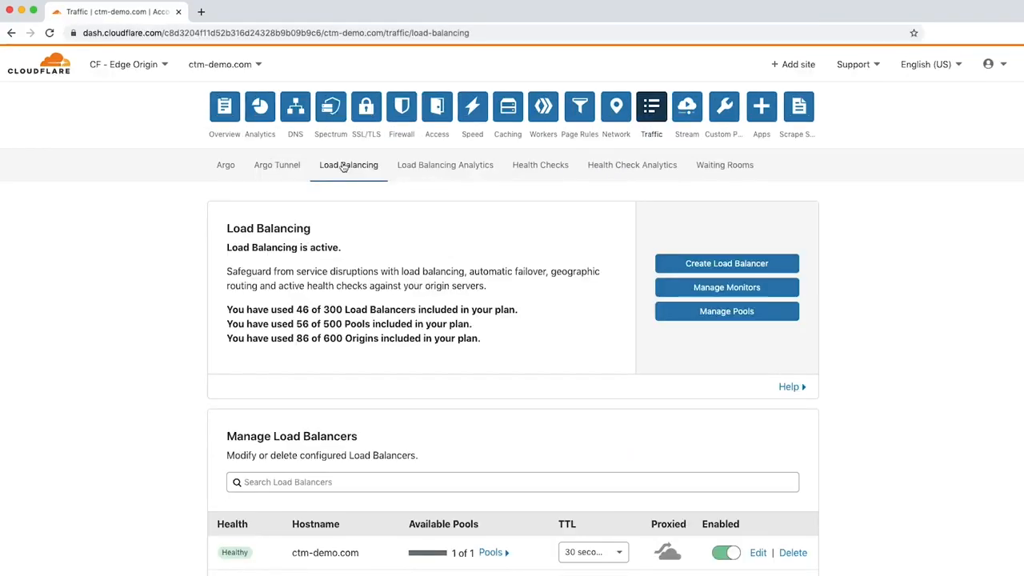
pyautogui.scroll(-3)
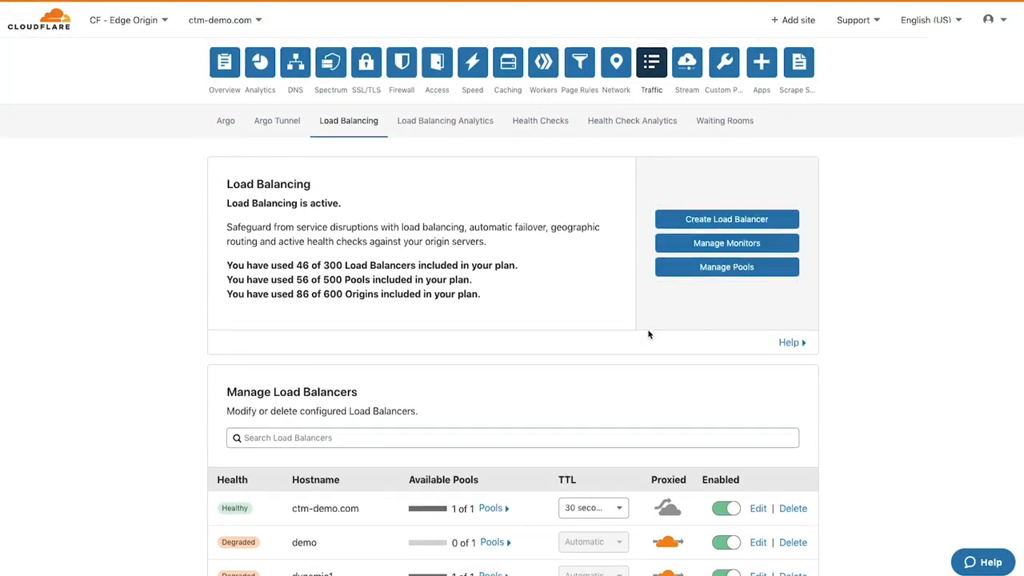
pyautogui.scroll(-3)
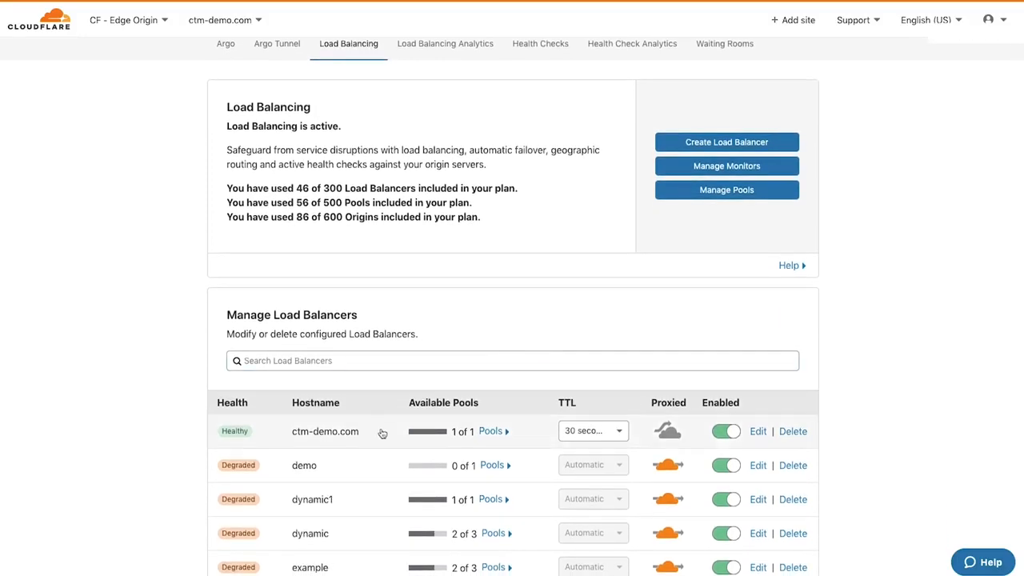
# Expand ctm-demo.com's pools to see the healthy dim_test_weight pool, then collapse them
pyautogui.click(491, 432)
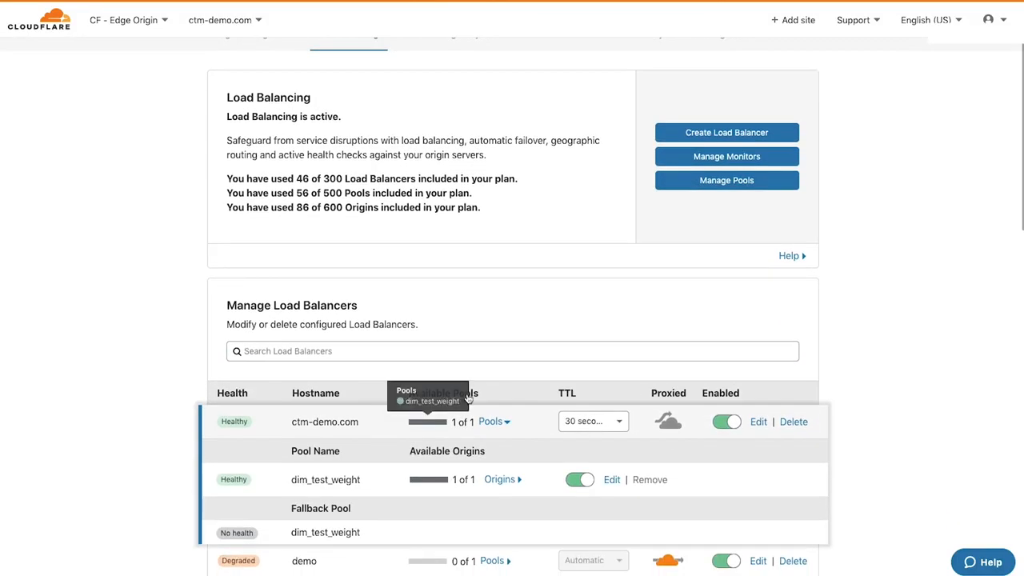
pyautogui.moveTo(512, 461)
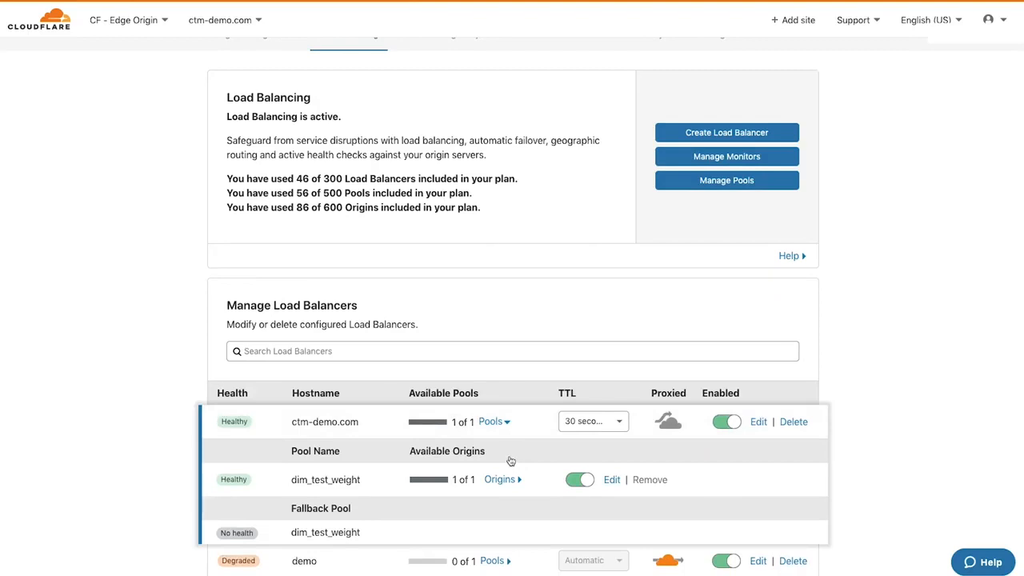
pyautogui.click(500, 480)
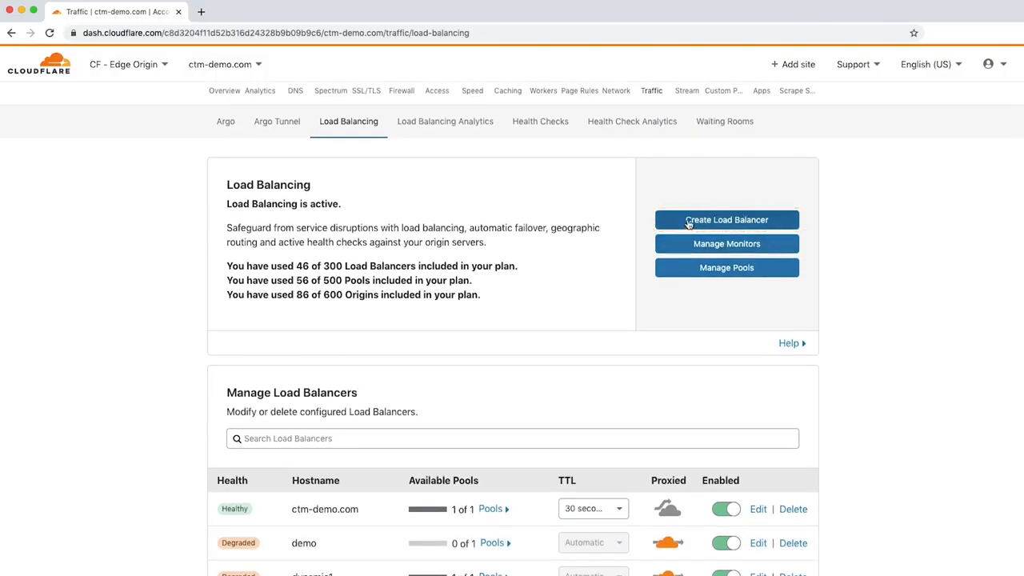
# Start a new load balancer with hostname demo.ctm-demo.com, proxied through Cloudflare (orange cloud)
pyautogui.click(726, 219)
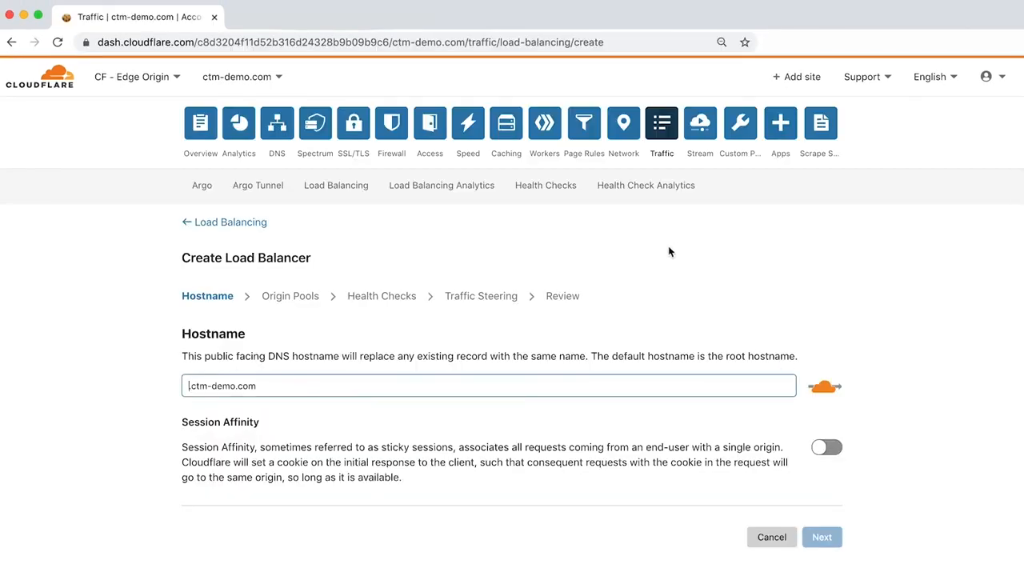
pyautogui.moveTo(415, 385)
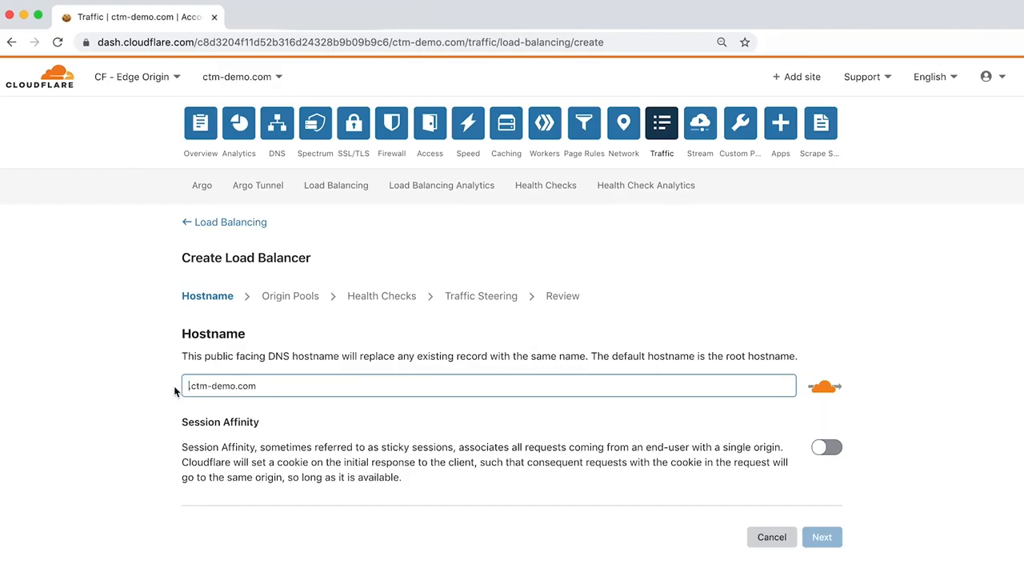
pyautogui.write('demo.ctm-demo.com')
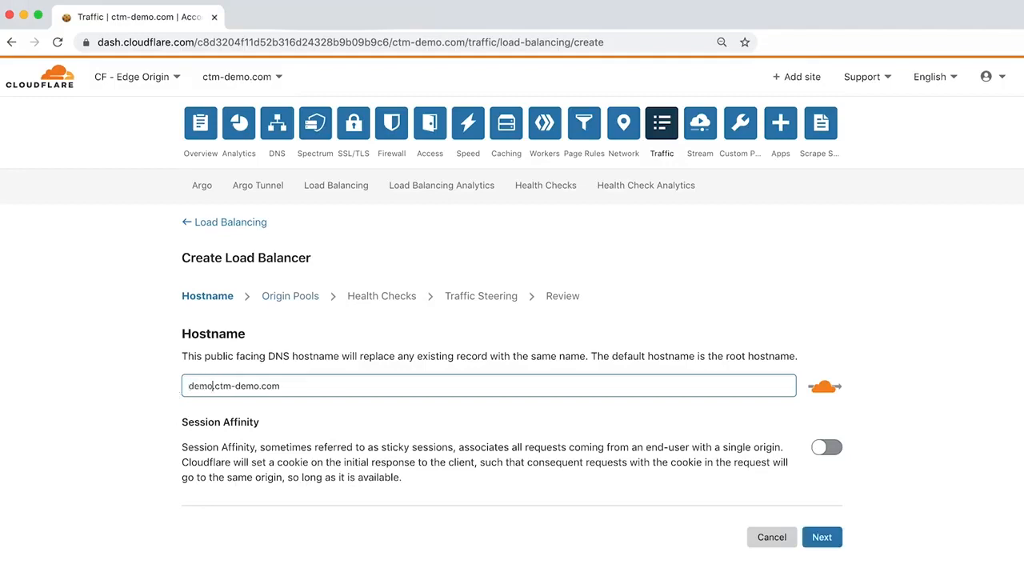
pyautogui.moveTo(363, 406)
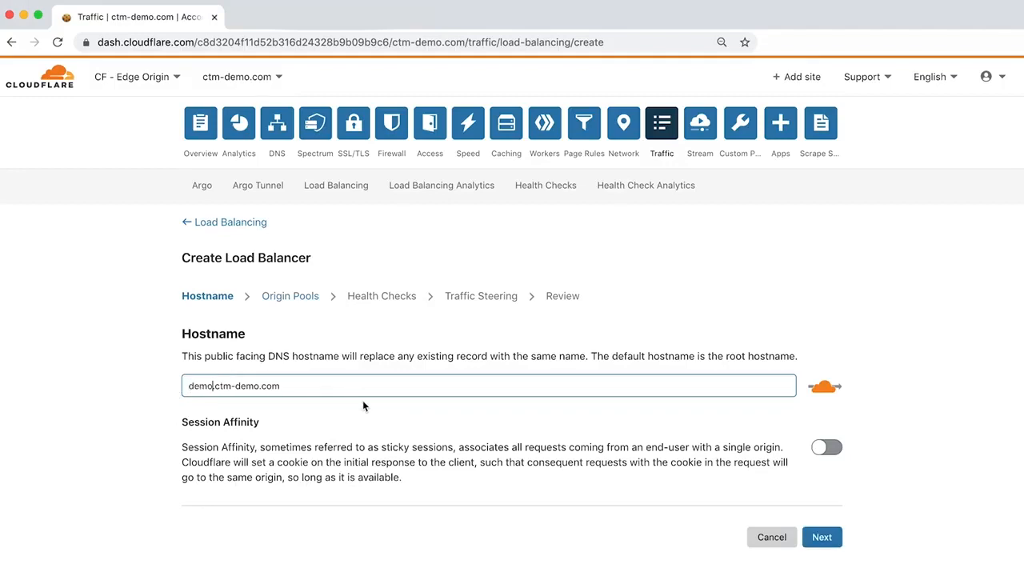
pyautogui.scroll(-3)
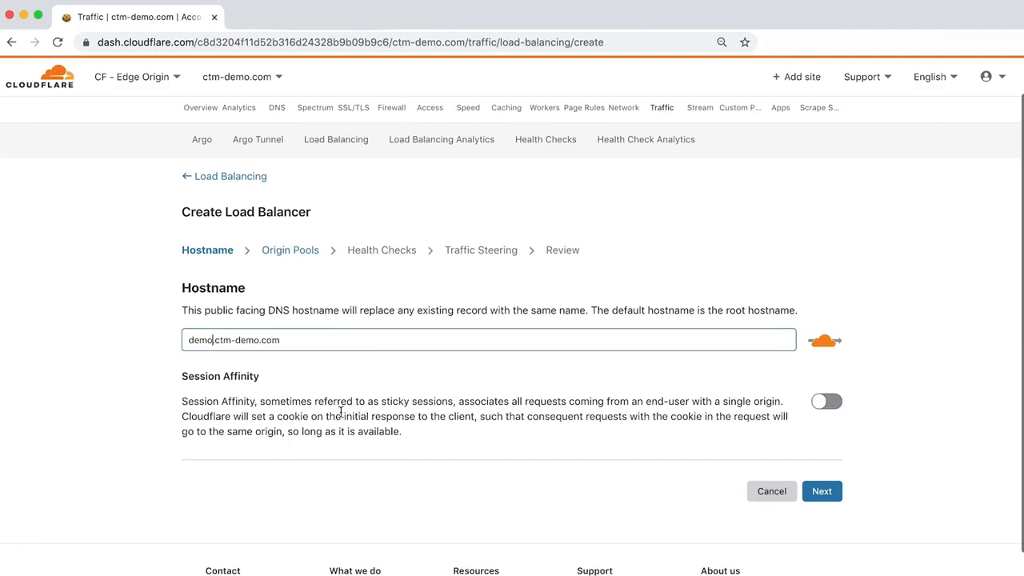
pyautogui.moveTo(824, 339)
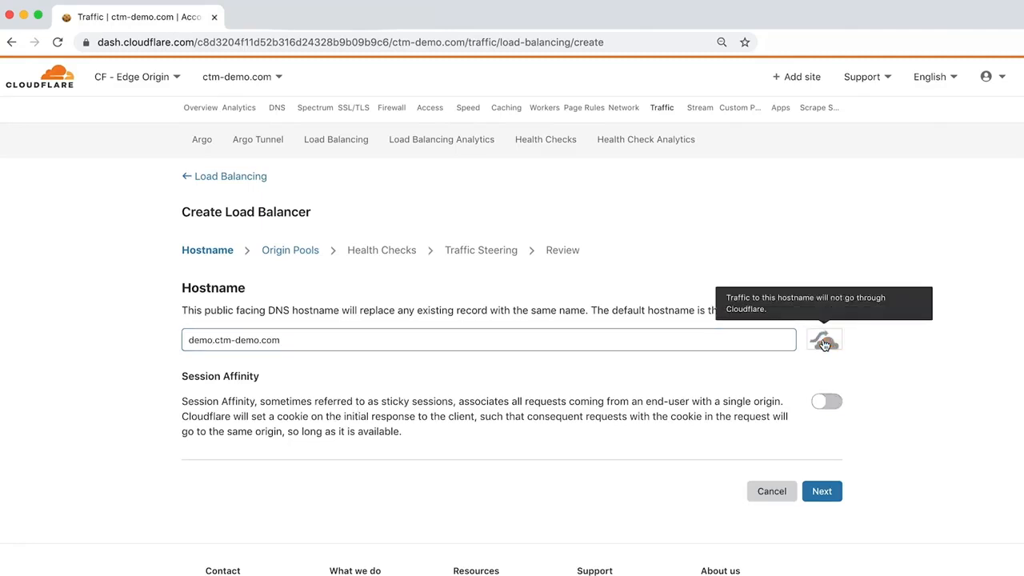
pyautogui.click(824, 340)
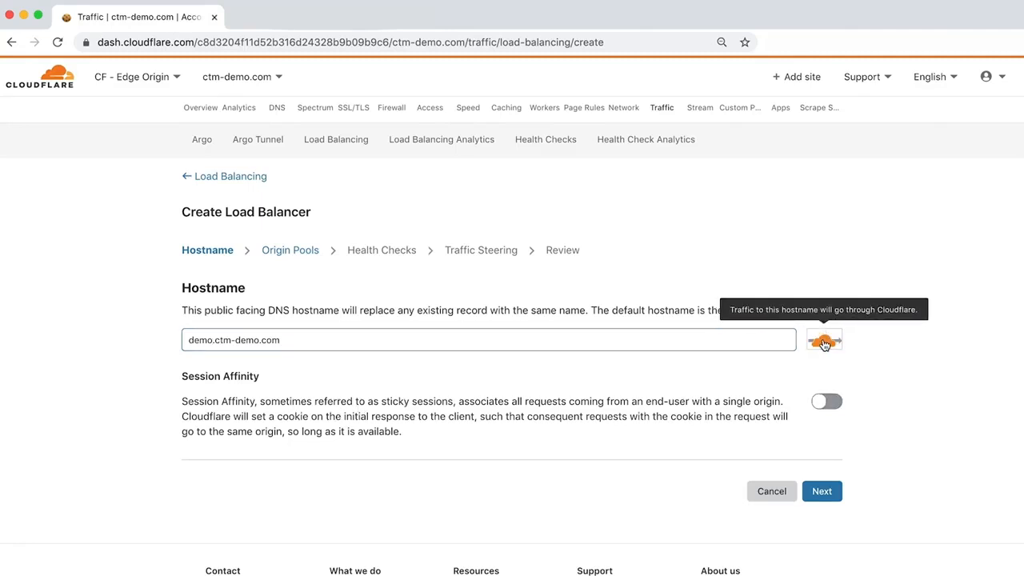
pyautogui.moveTo(871, 390)
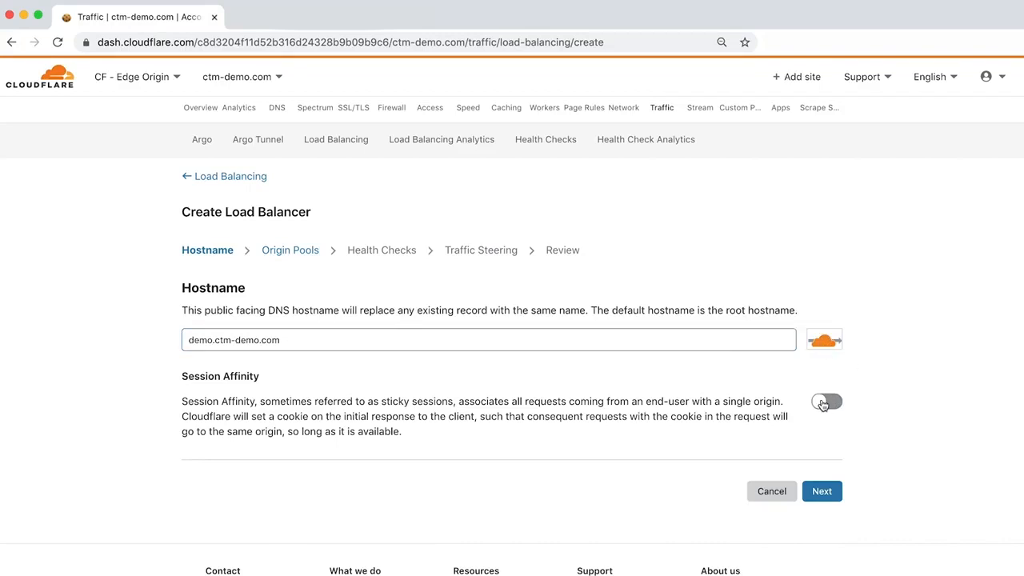
# Try Session Affinity on, then leave it switched off
pyautogui.click(825, 402)
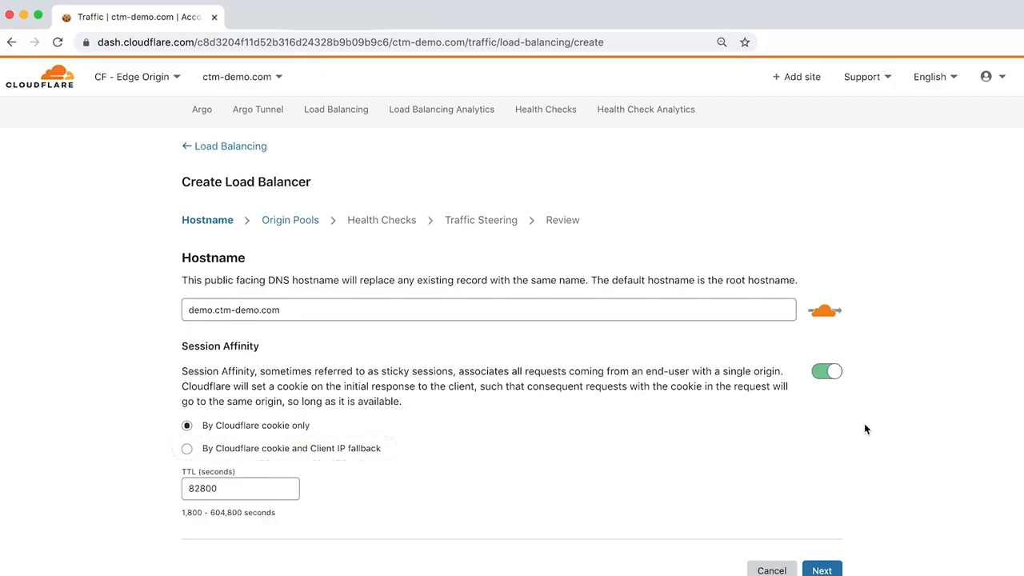
pyautogui.click(827, 371)
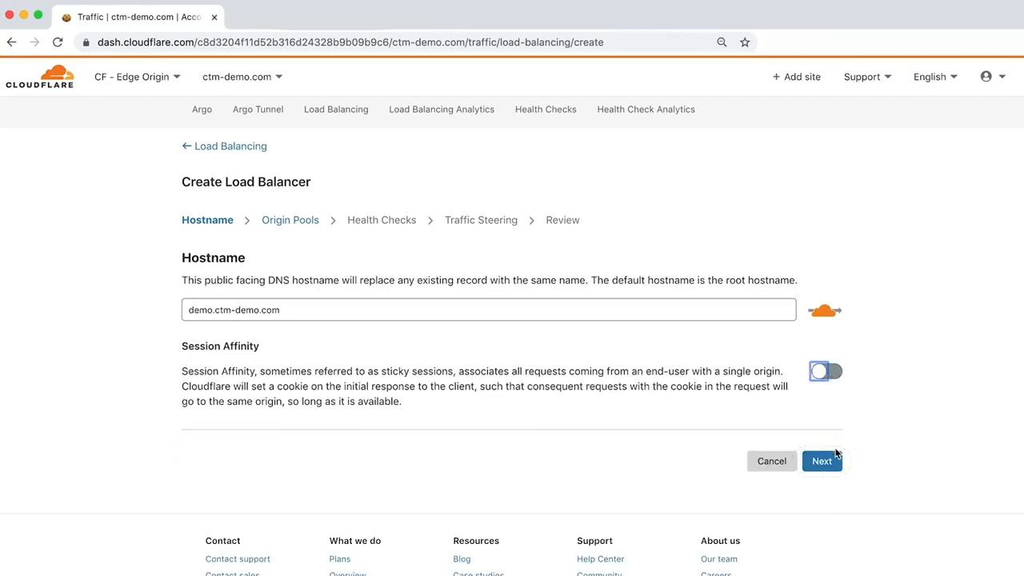
# Advance the load balancer setup to the Origin Pools step
pyautogui.click(822, 461)
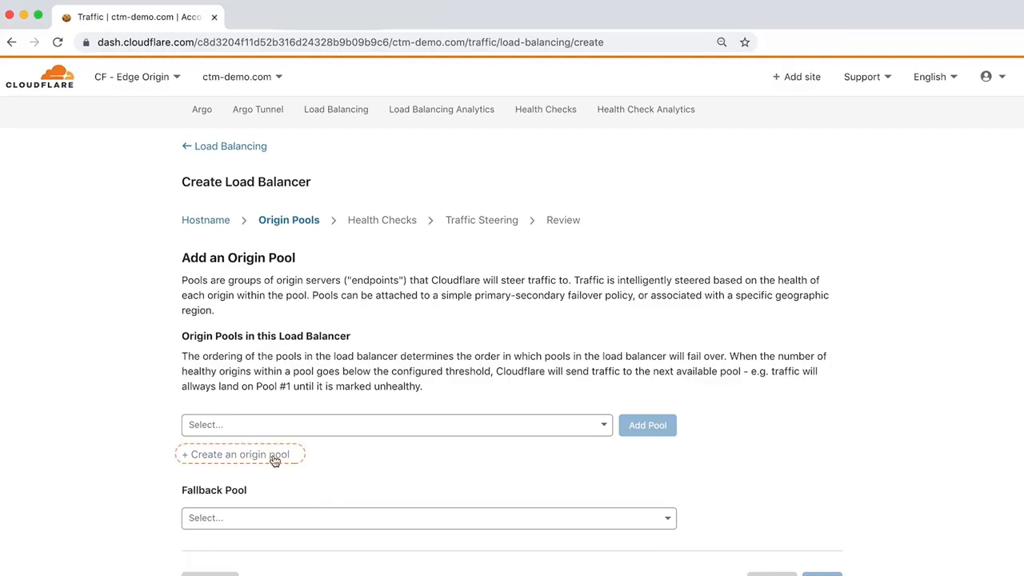
# Create origin pool us-demo-west with origins as-west-4 and ft-west-9 weighted .7 and .3
pyautogui.click(240, 454)
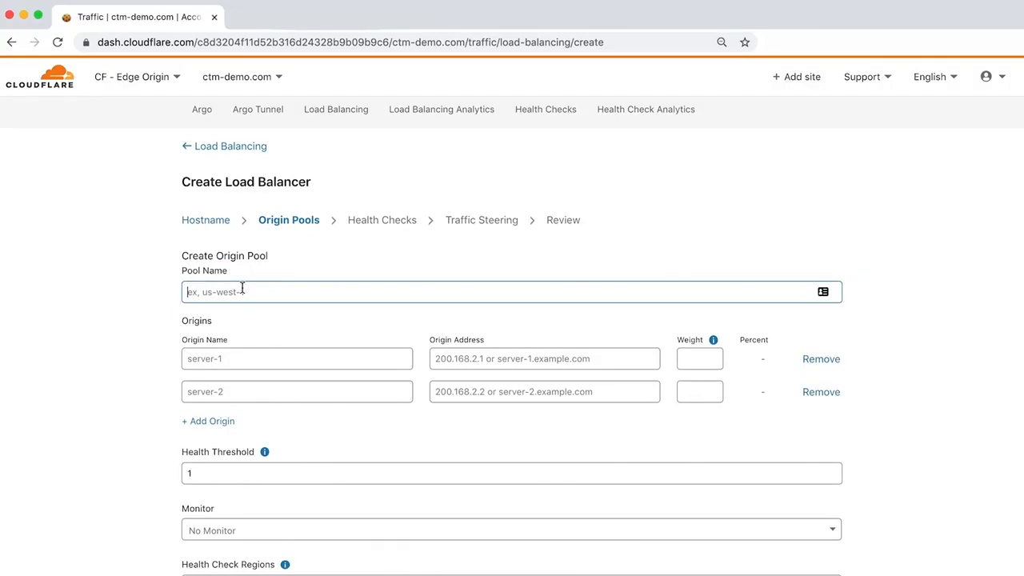
pyautogui.write('us-demo-w')
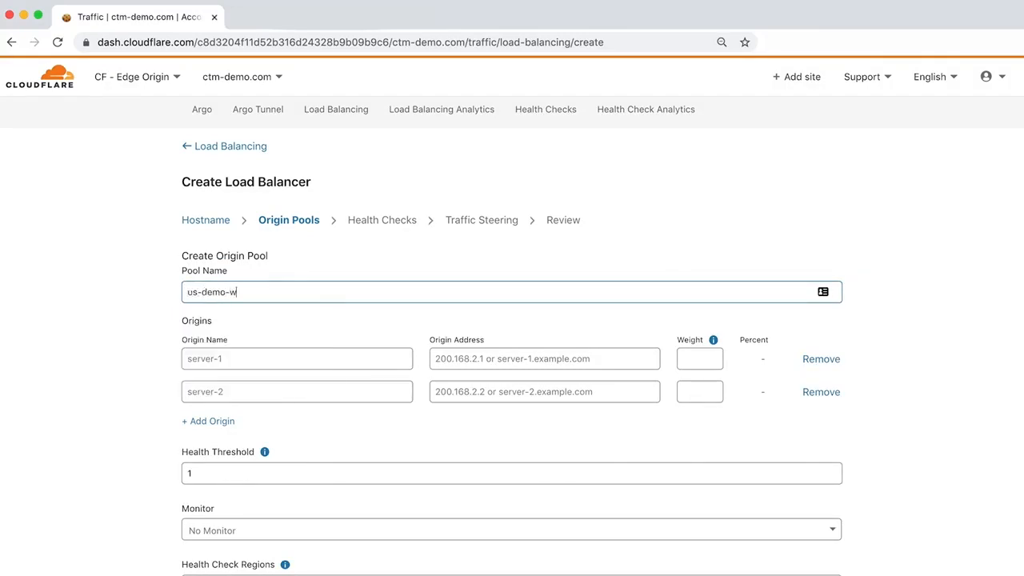
pyautogui.write('est')
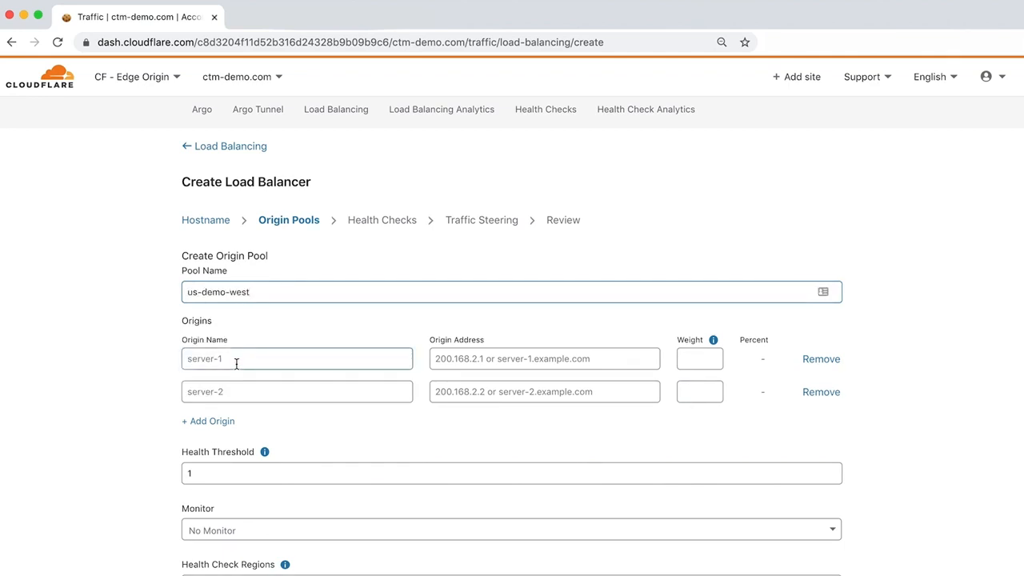
pyautogui.click(298, 358)
pyautogui.write('as-west-4')
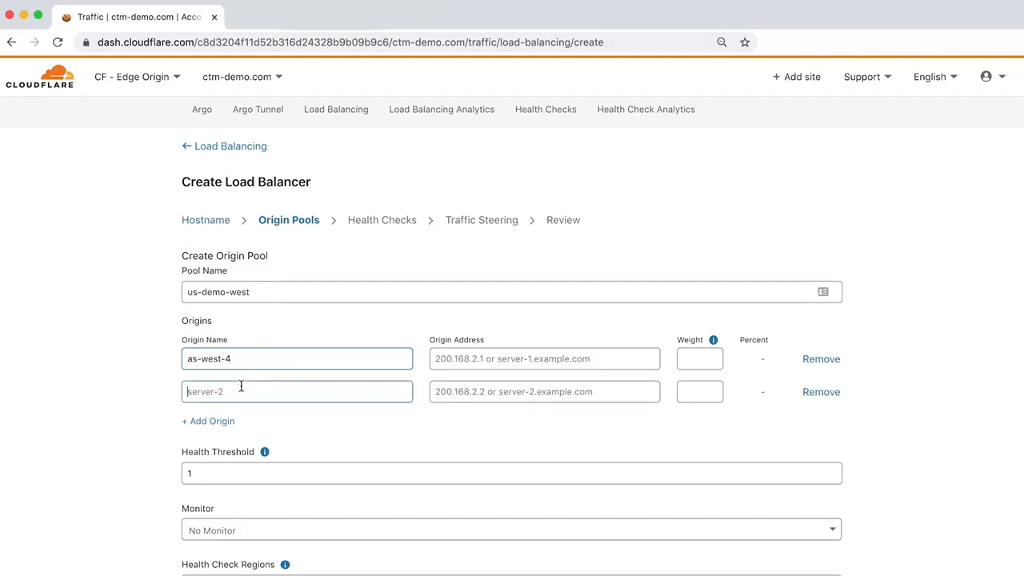
pyautogui.write('ft-west-9')
pyautogui.click(543, 392)
pyautogui.write('0.0.0.')
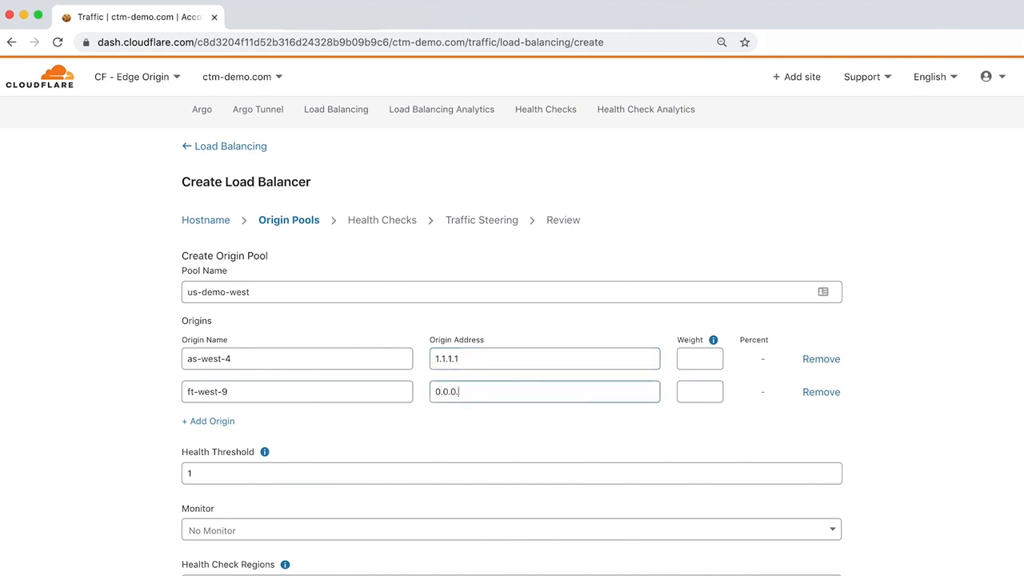
pyautogui.click(699, 358)
pyautogui.write('.7')
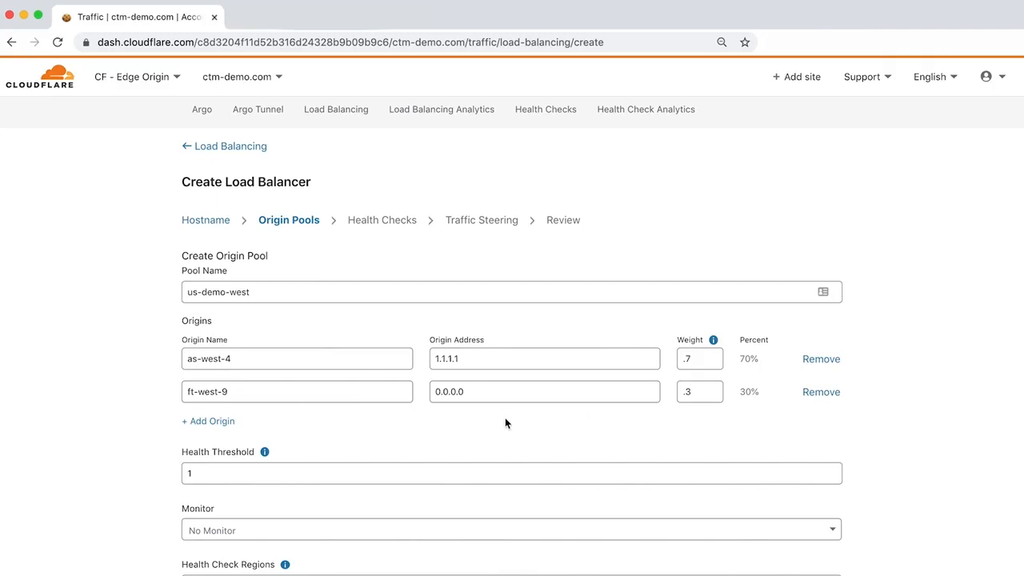
pyautogui.scroll(-3)
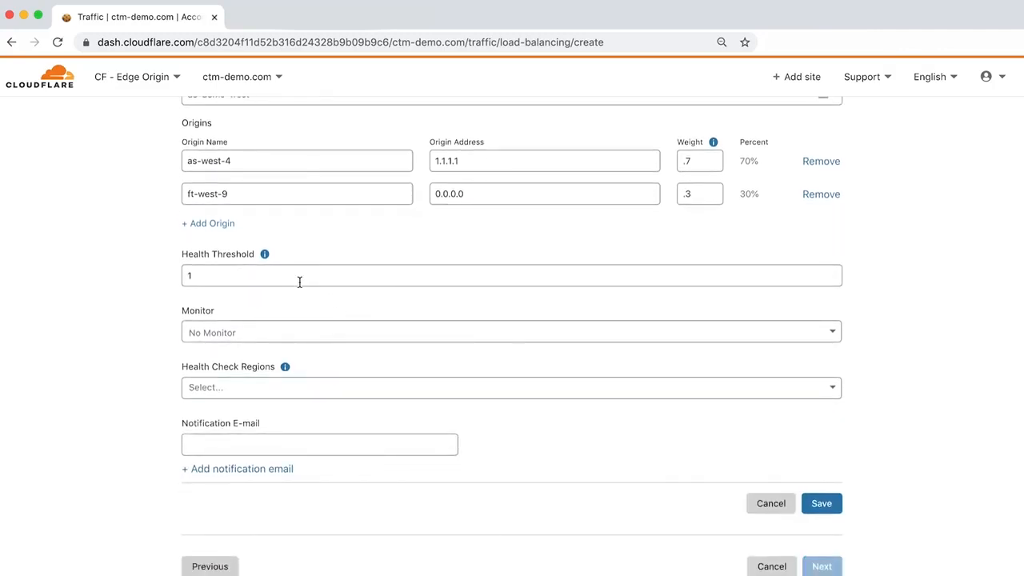
pyautogui.moveTo(265, 254)
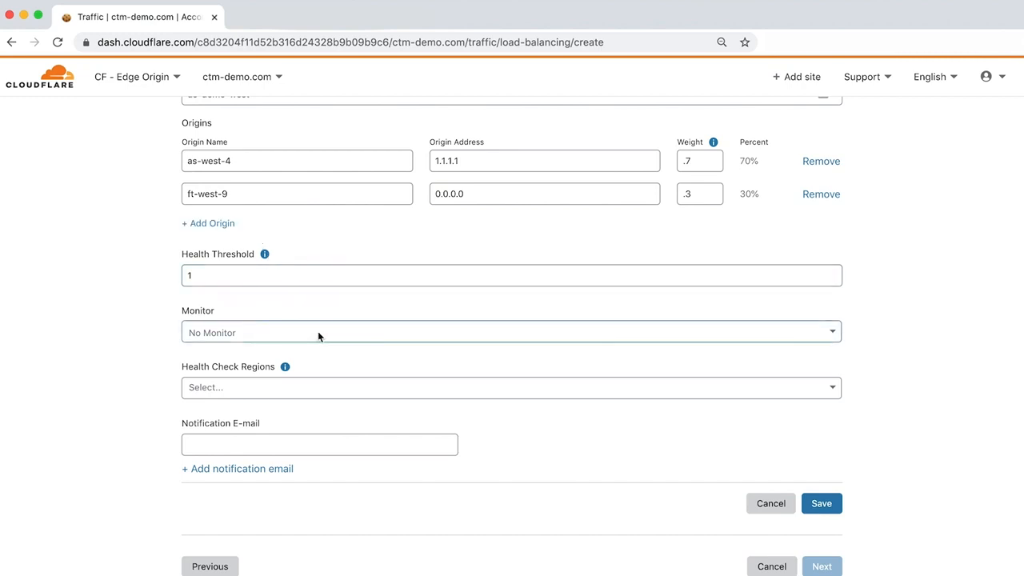
# Set health check regions to All Data Centers (Enterprise Only) and add two extra notification e-mail fields
pyautogui.click(512, 387)
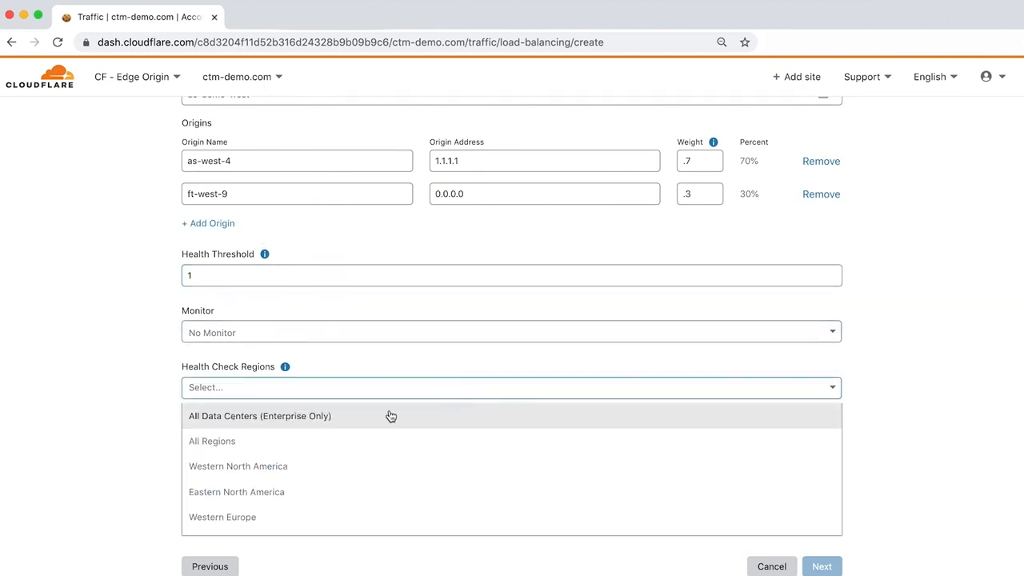
pyautogui.moveTo(278, 445)
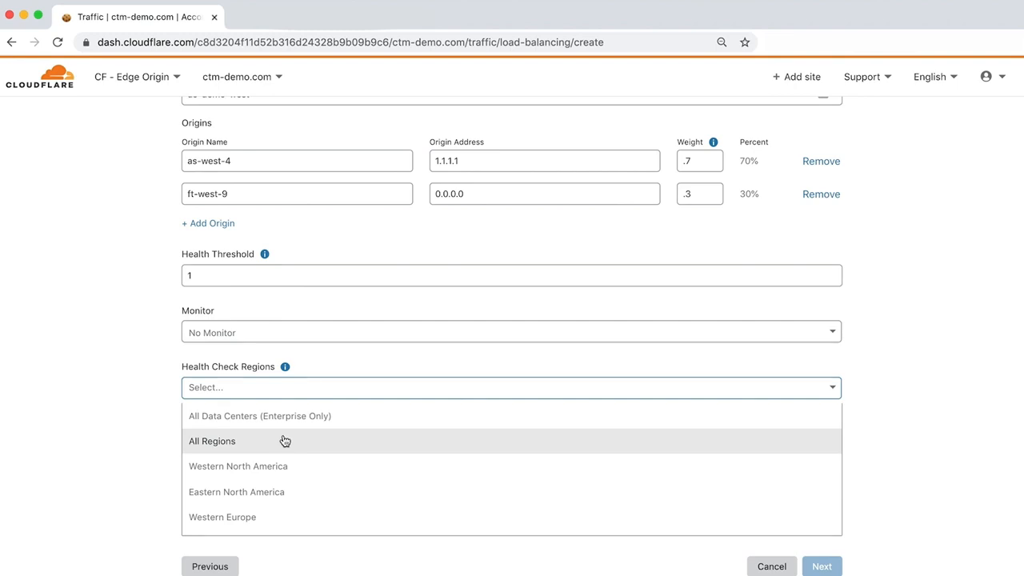
pyautogui.click(259, 416)
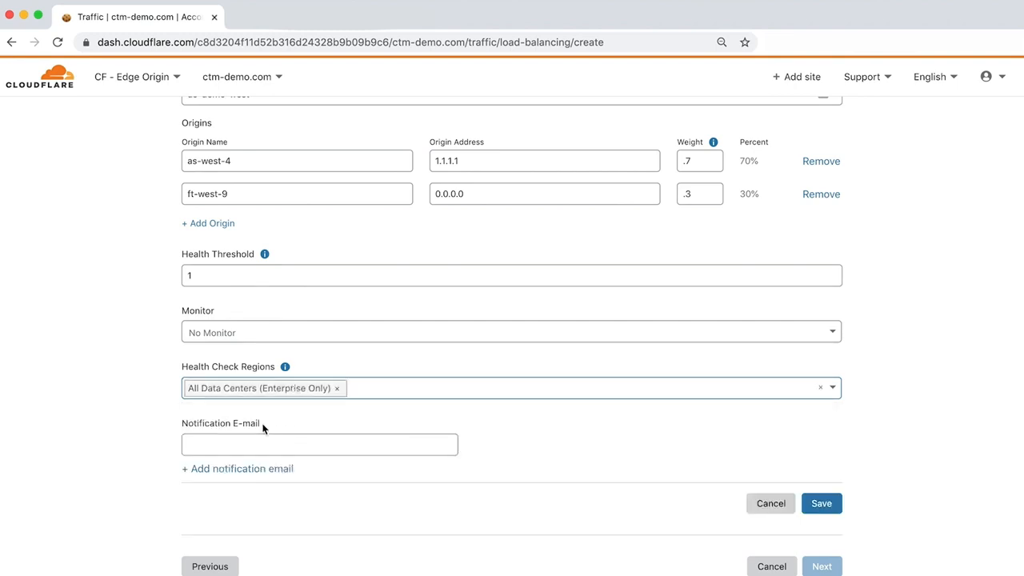
pyautogui.click(320, 444)
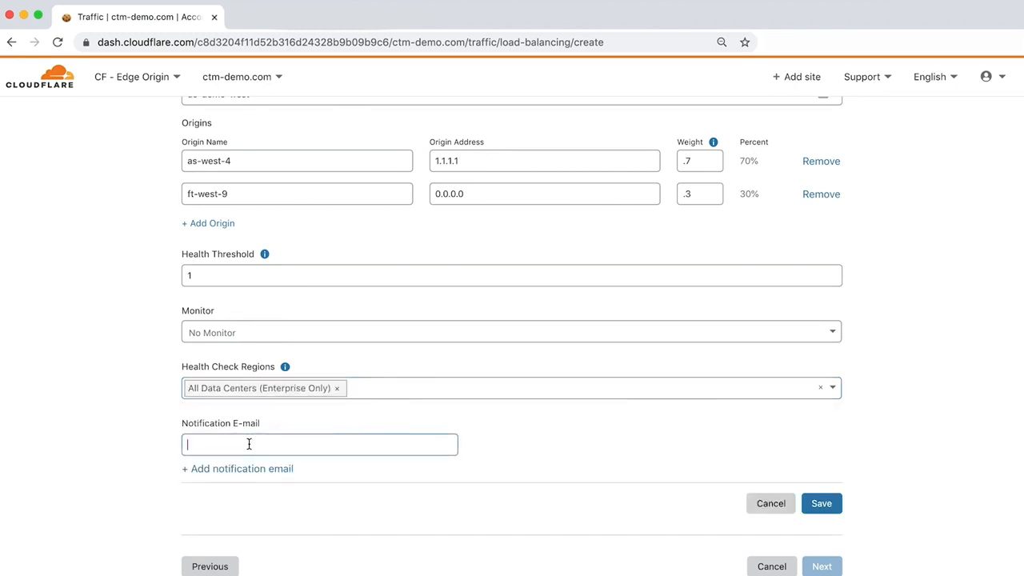
pyautogui.moveTo(263, 470)
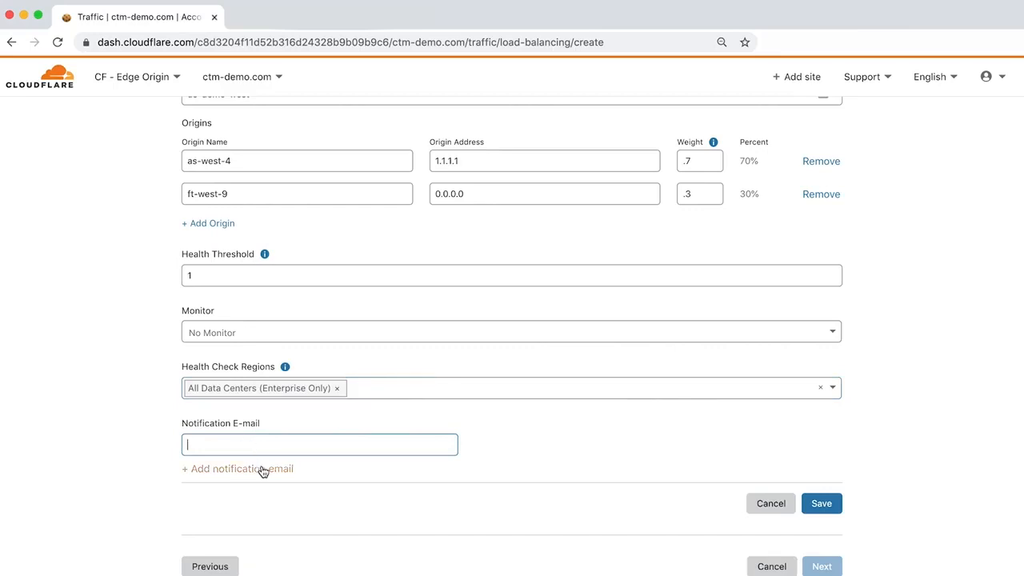
pyautogui.click(236, 469)
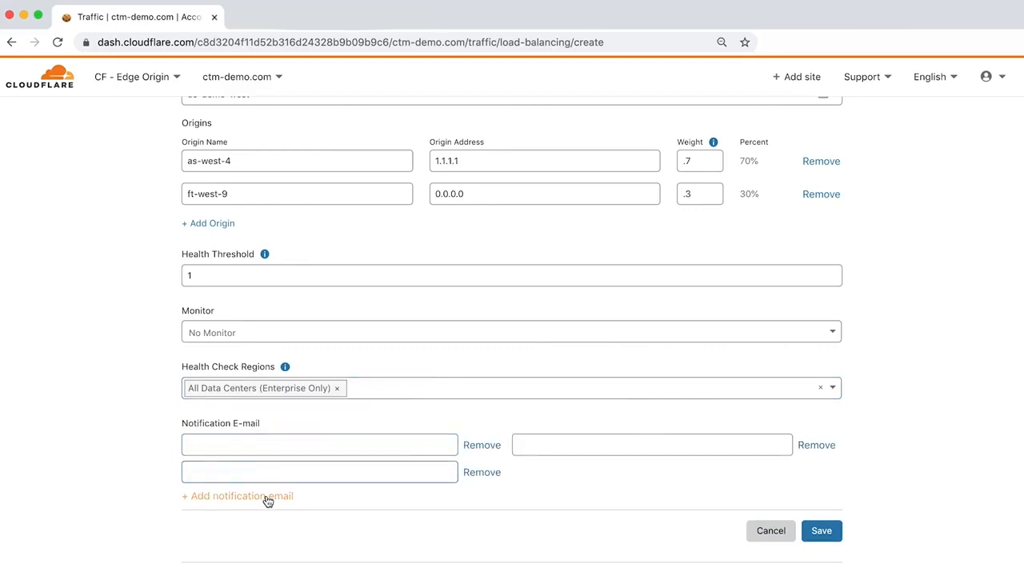
pyautogui.click(237, 496)
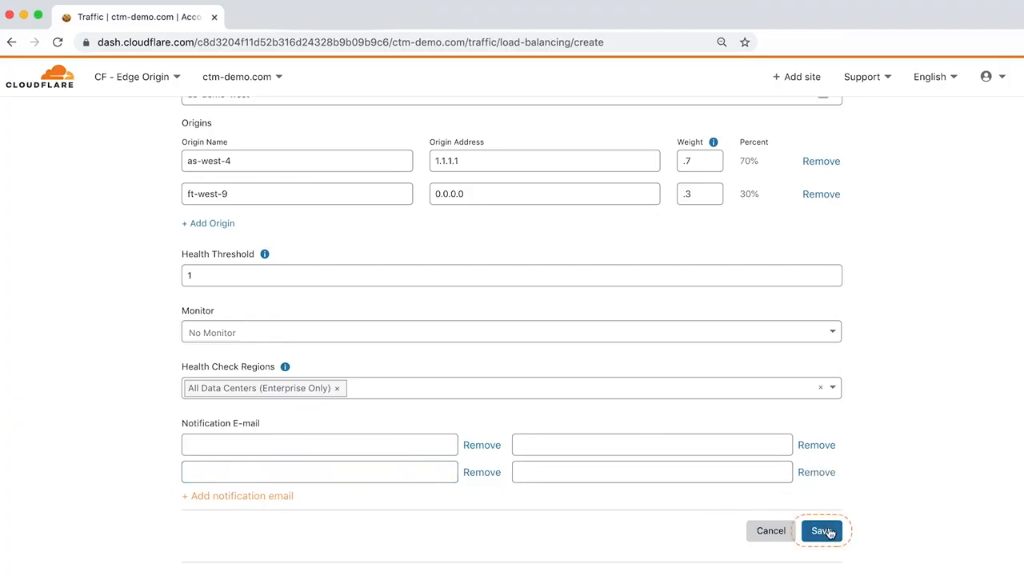
# Save us-demo-west, add the asia-ne-1 pool, and set eu-west-1 as the fallback pool
pyautogui.click(822, 531)
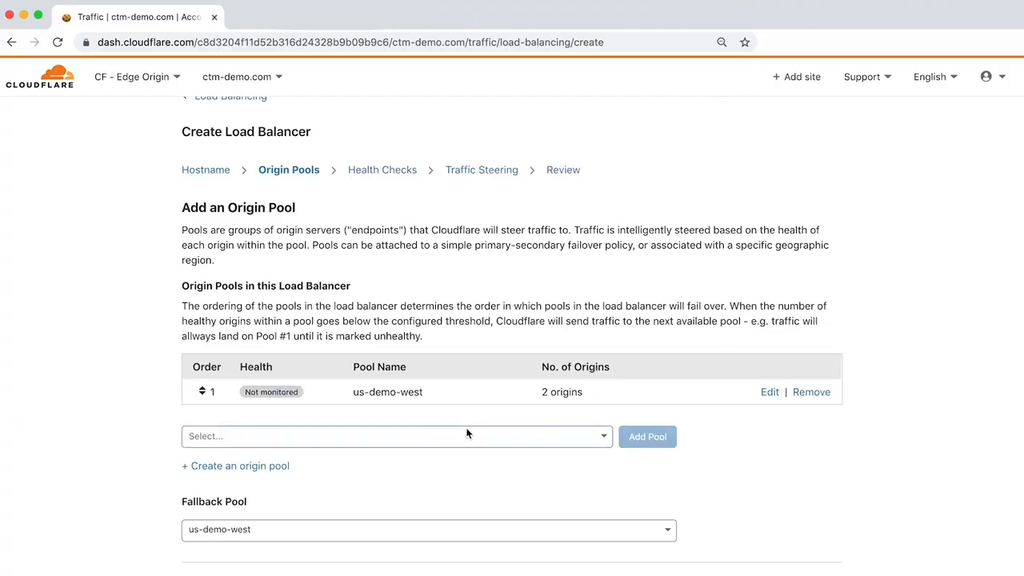
pyautogui.moveTo(371, 414)
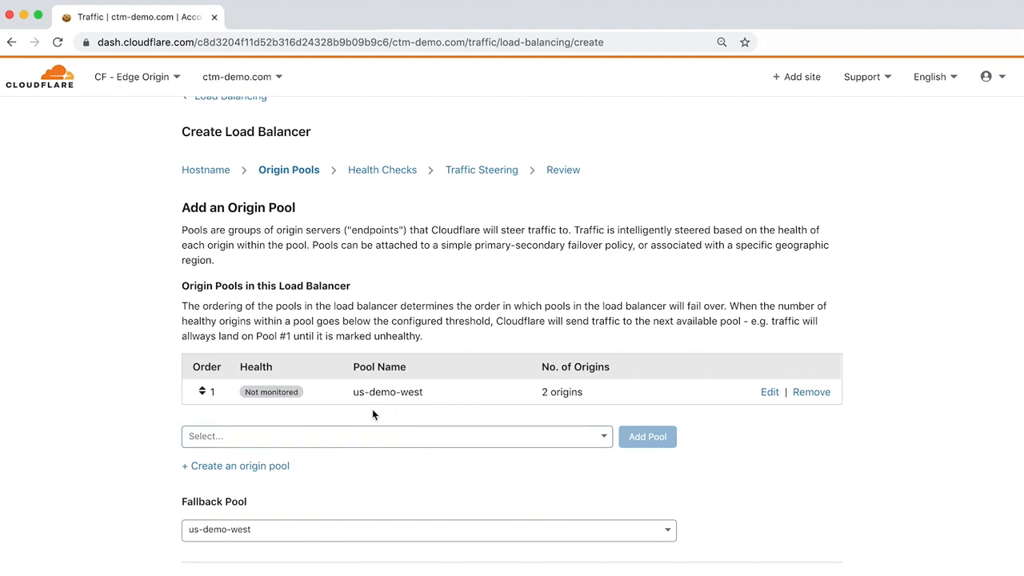
pyautogui.click(397, 435)
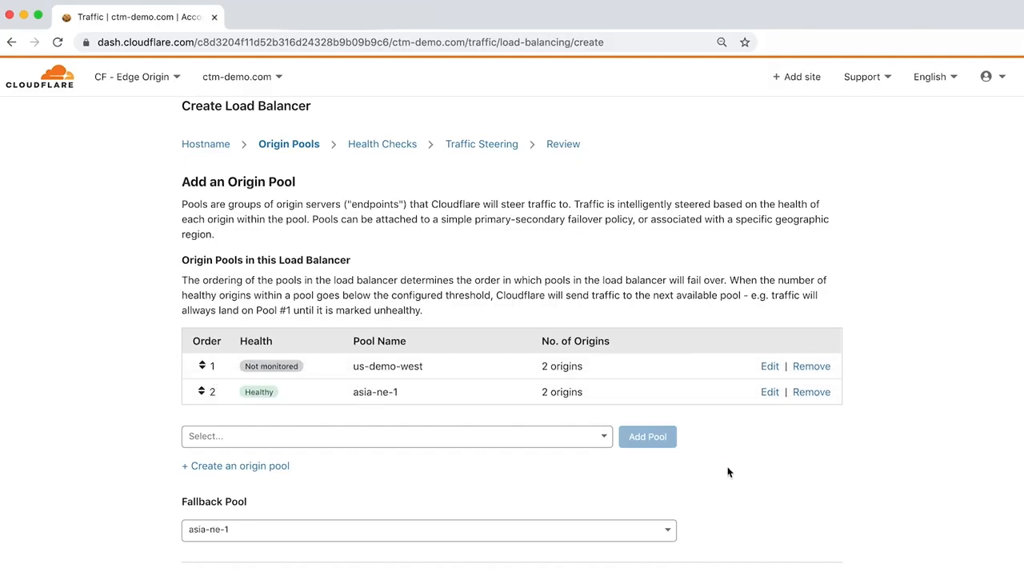
pyautogui.click(667, 443)
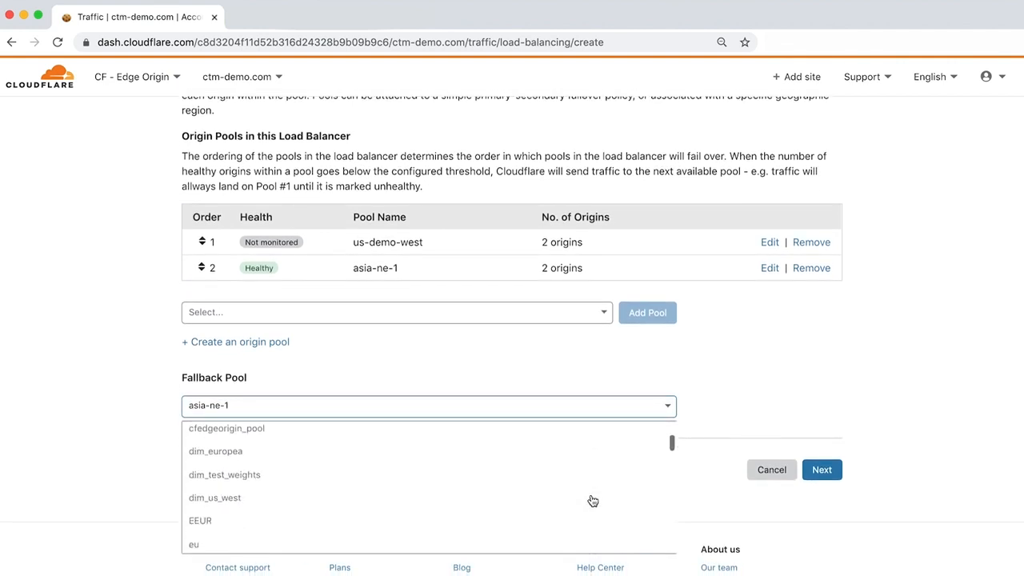
pyautogui.scroll(-3)
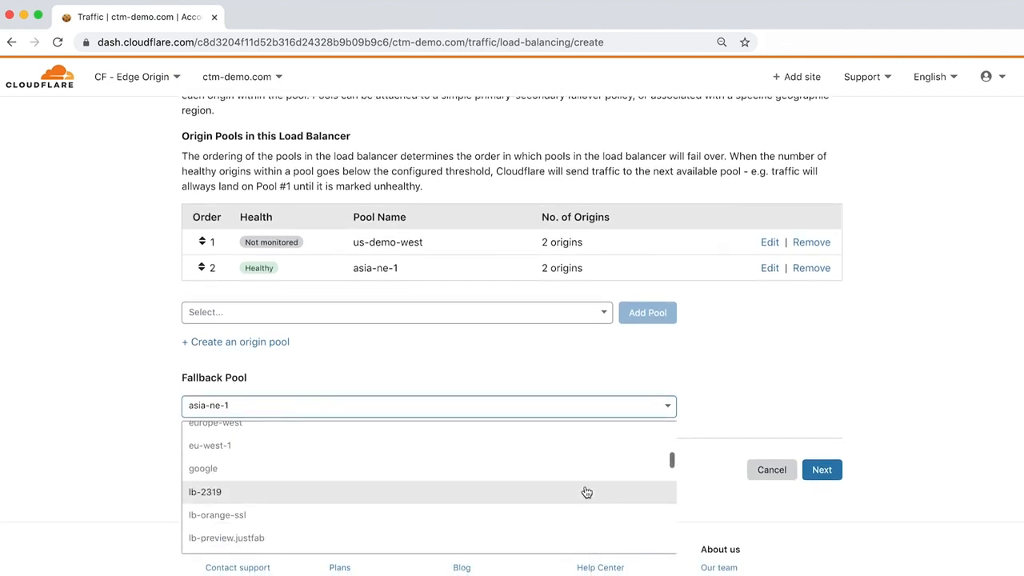
pyautogui.click(212, 444)
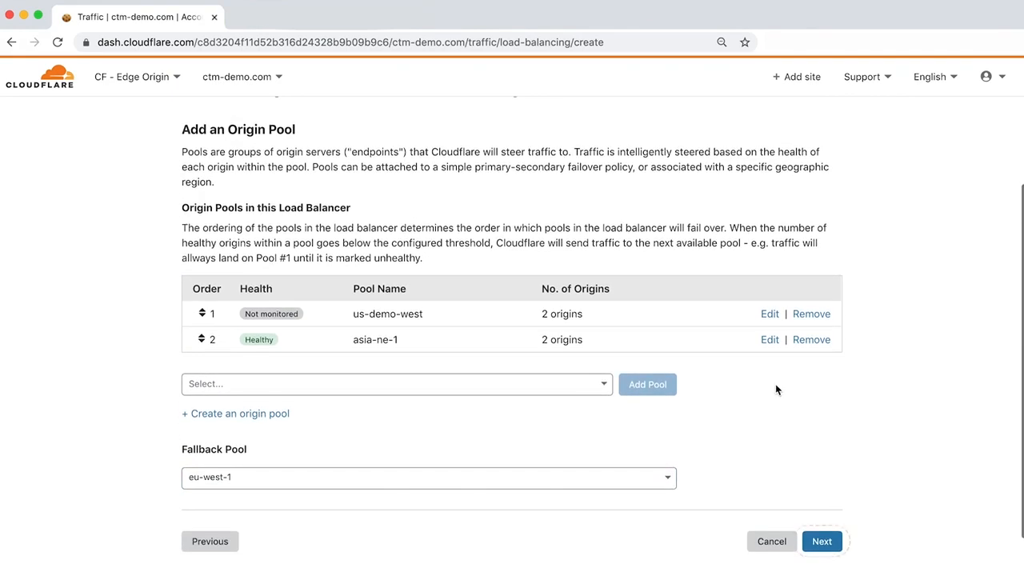
# Move to the Health Checks step and start attaching a monitor to us-demo-west
pyautogui.click(822, 540)
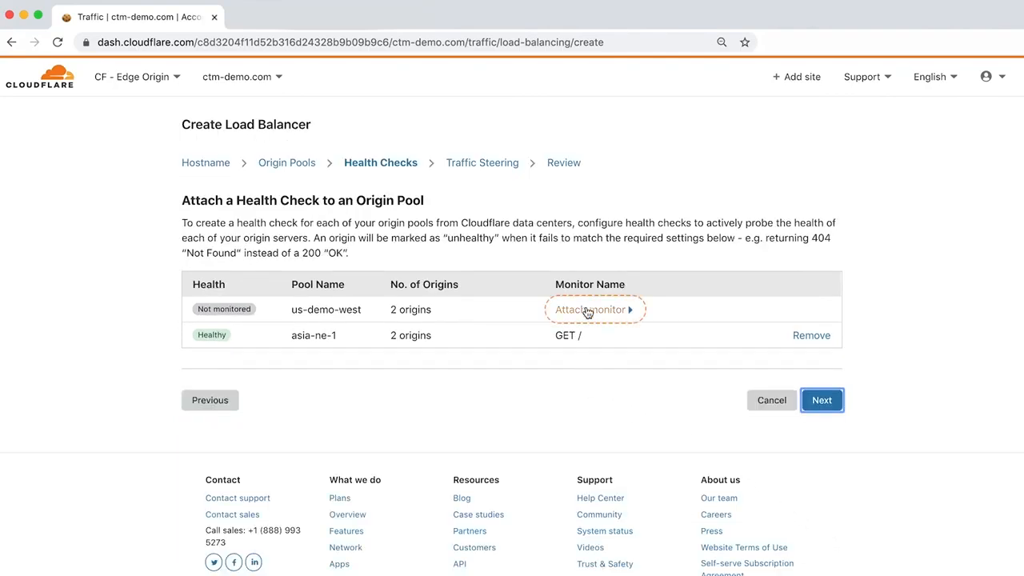
pyautogui.click(591, 310)
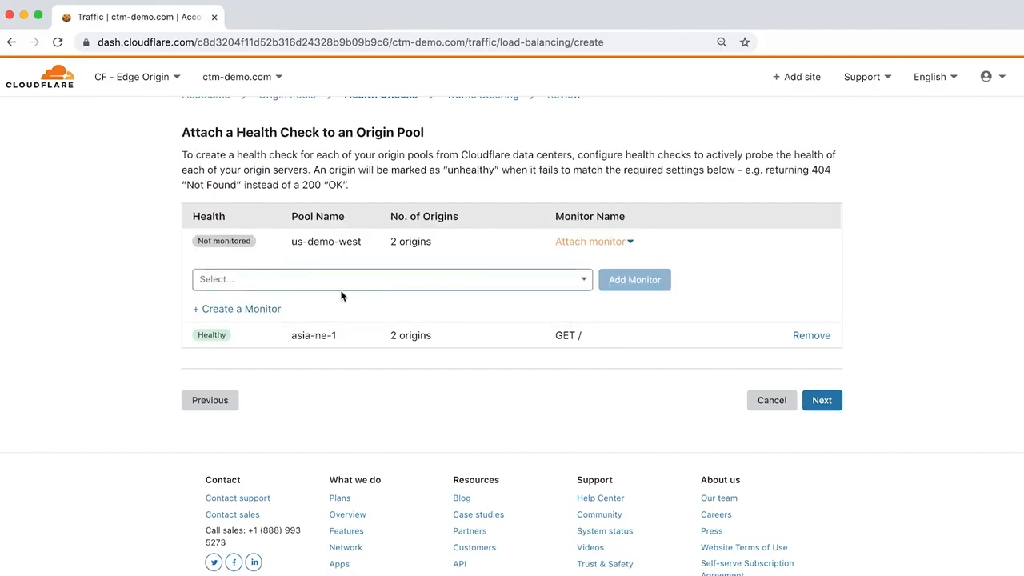
pyautogui.moveTo(317, 299)
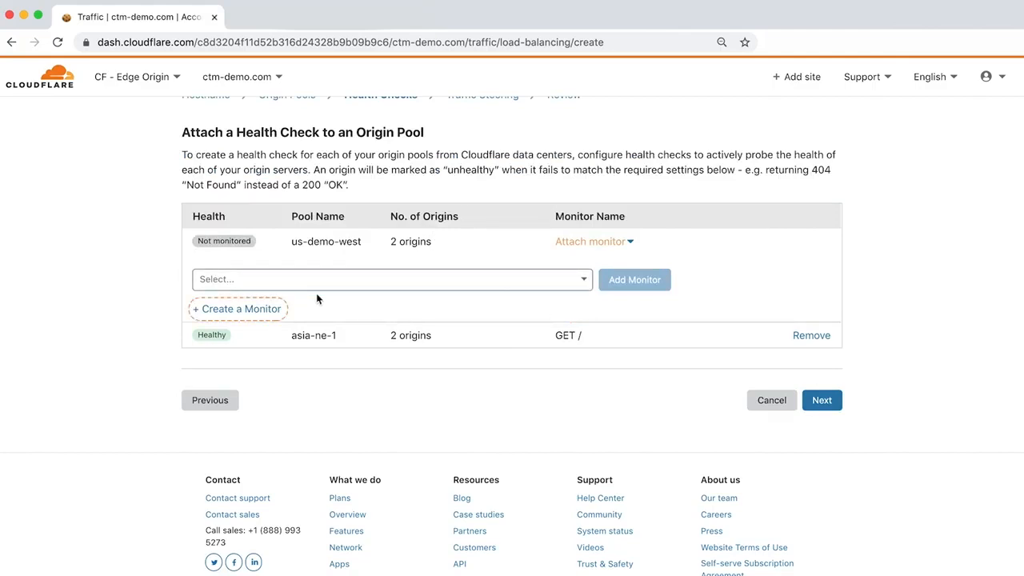
# Create the HTTP monitor demo-west-health-monitor, review its advanced check settings, and save it
pyautogui.click(237, 309)
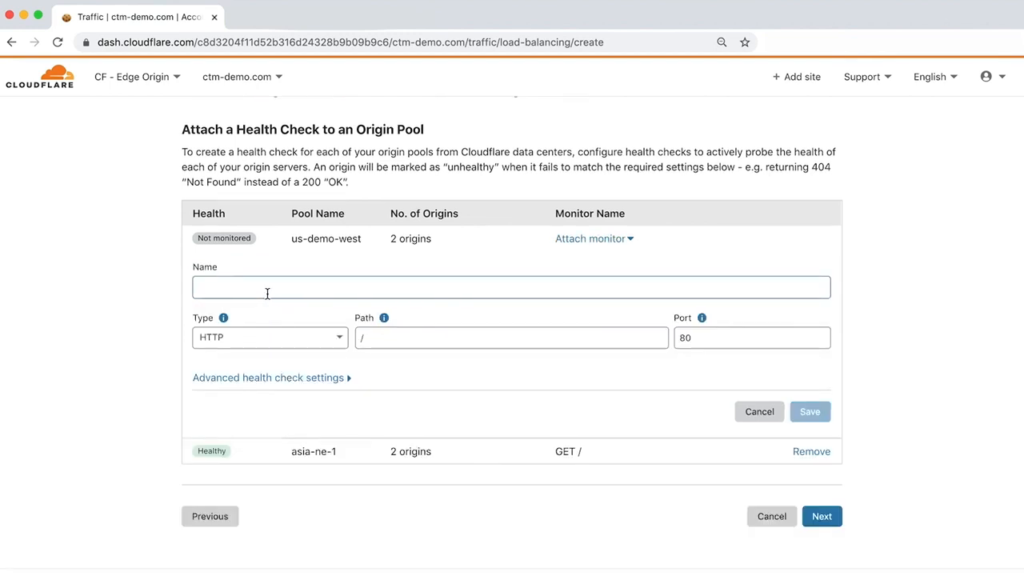
pyautogui.write('demo-west-')
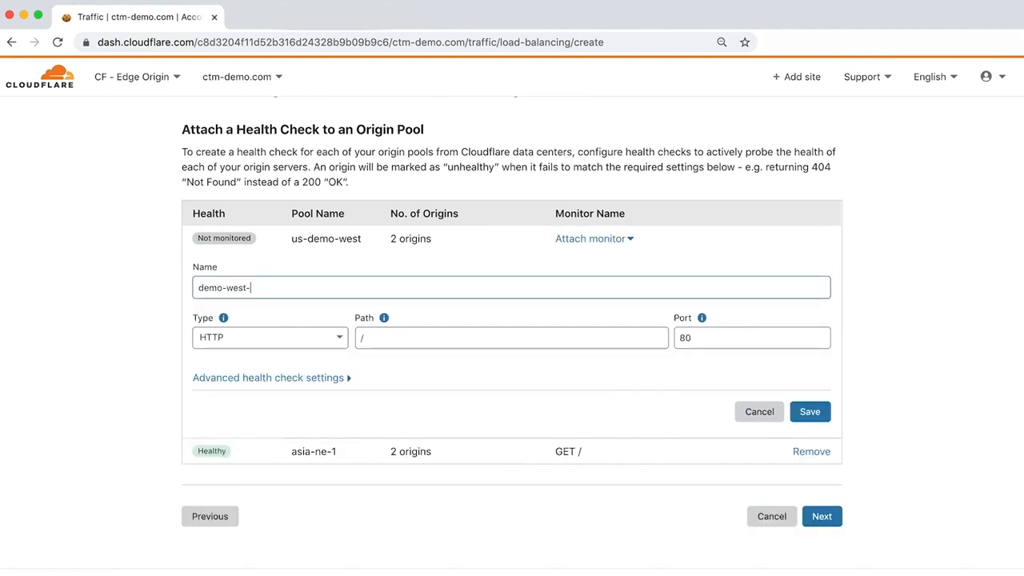
pyautogui.write('health-monit')
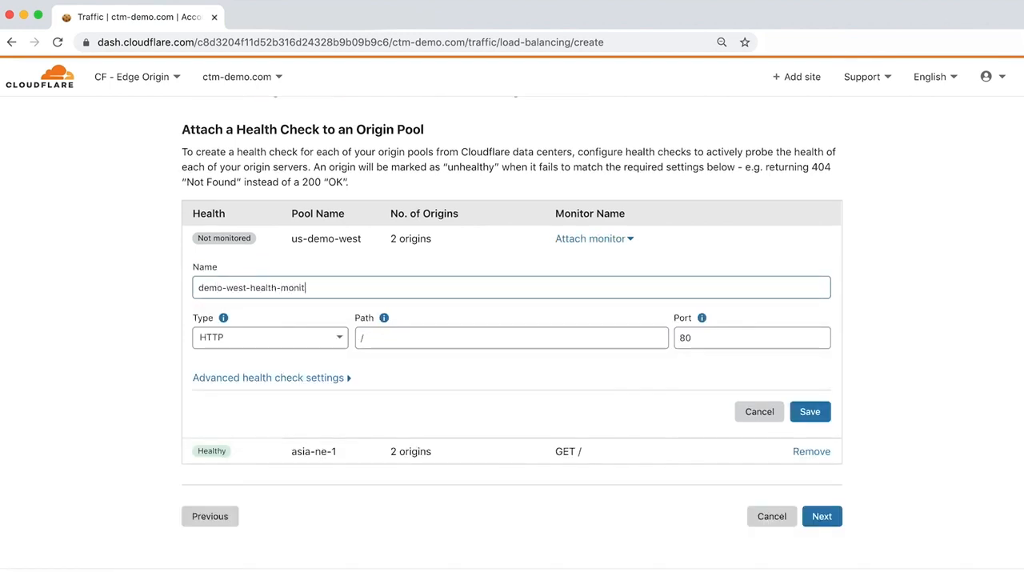
pyautogui.write('or')
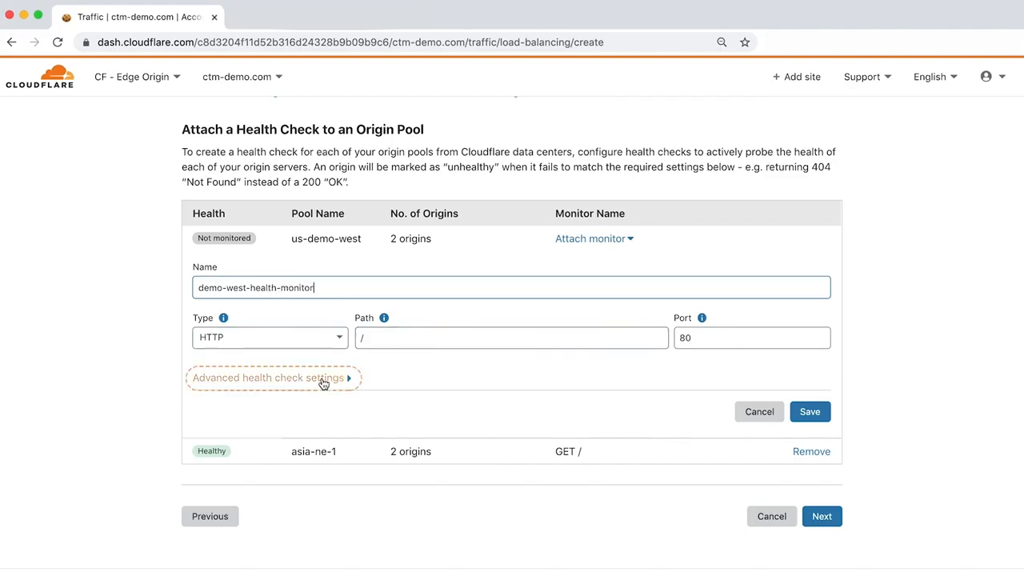
pyautogui.click(268, 377)
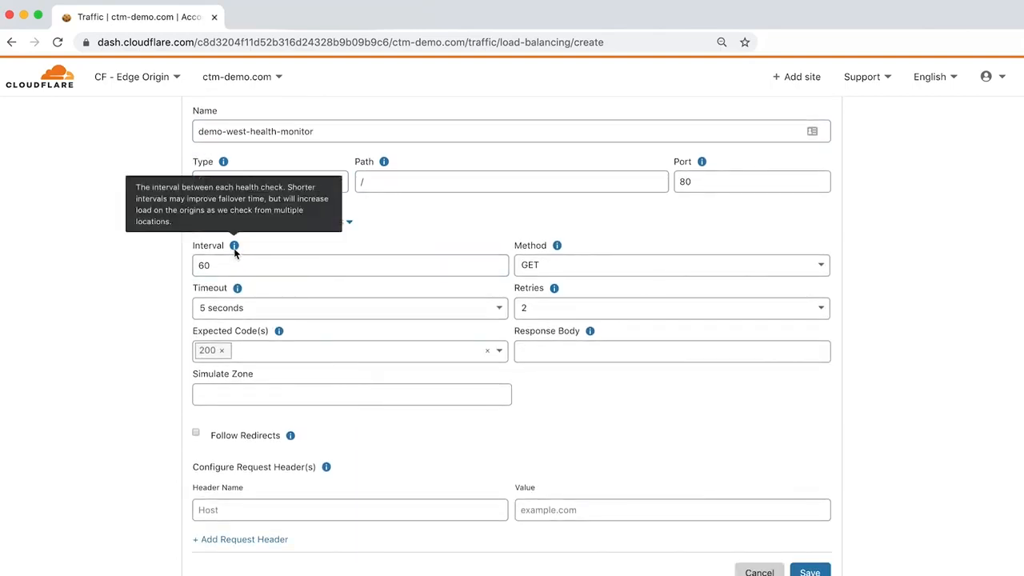
pyautogui.moveTo(251, 291)
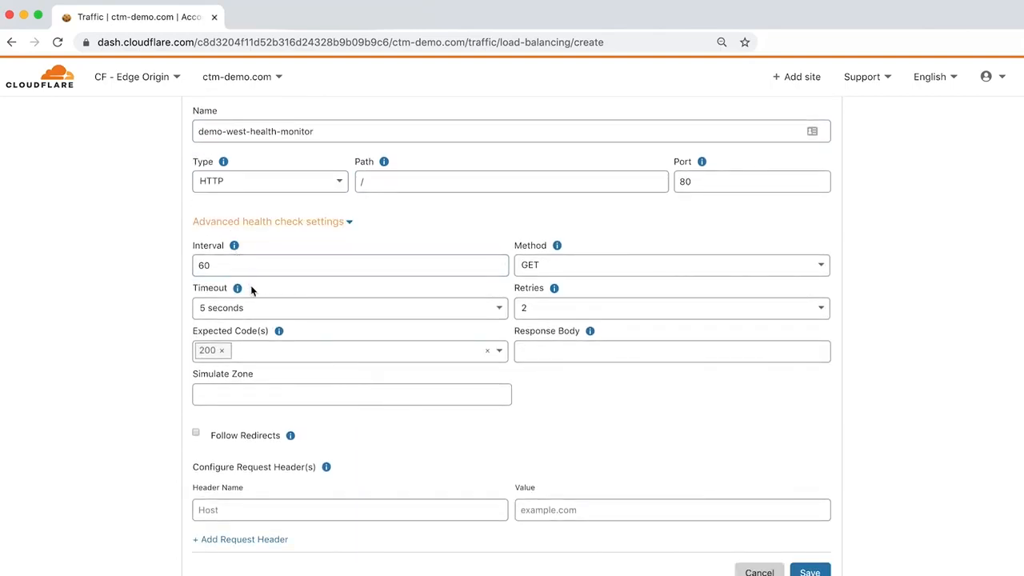
pyautogui.moveTo(278, 330)
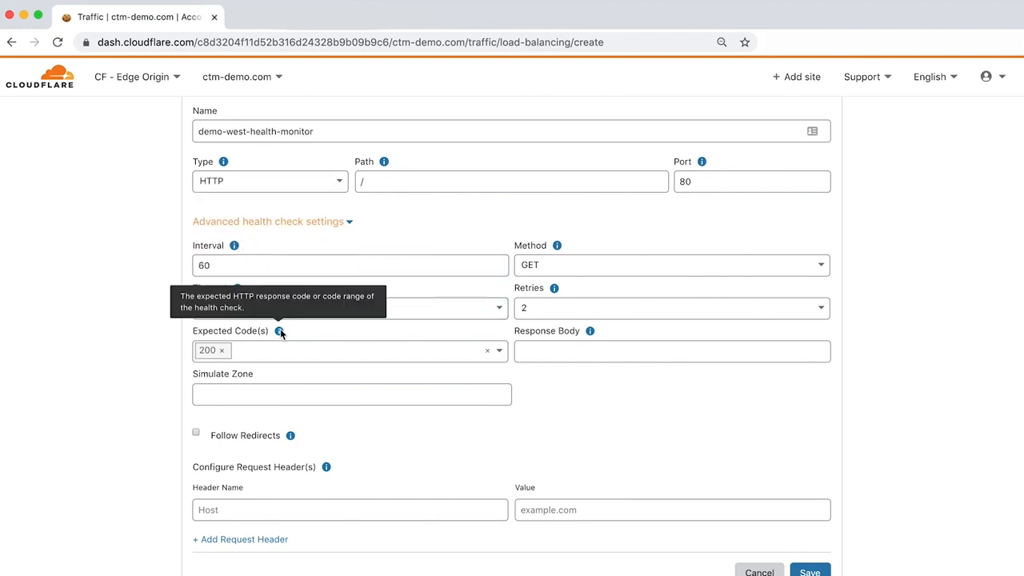
pyautogui.scroll(-3)
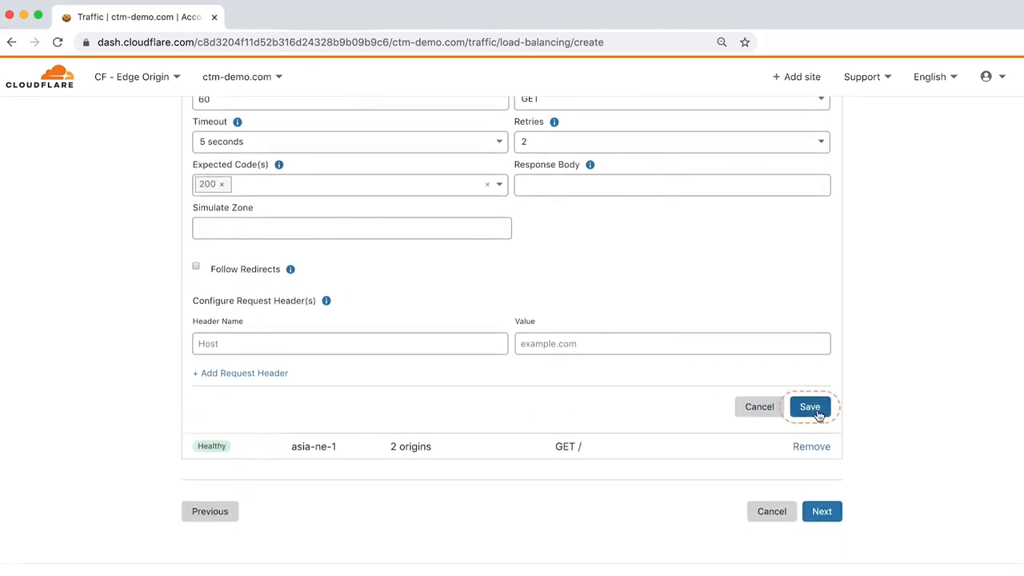
pyautogui.click(810, 406)
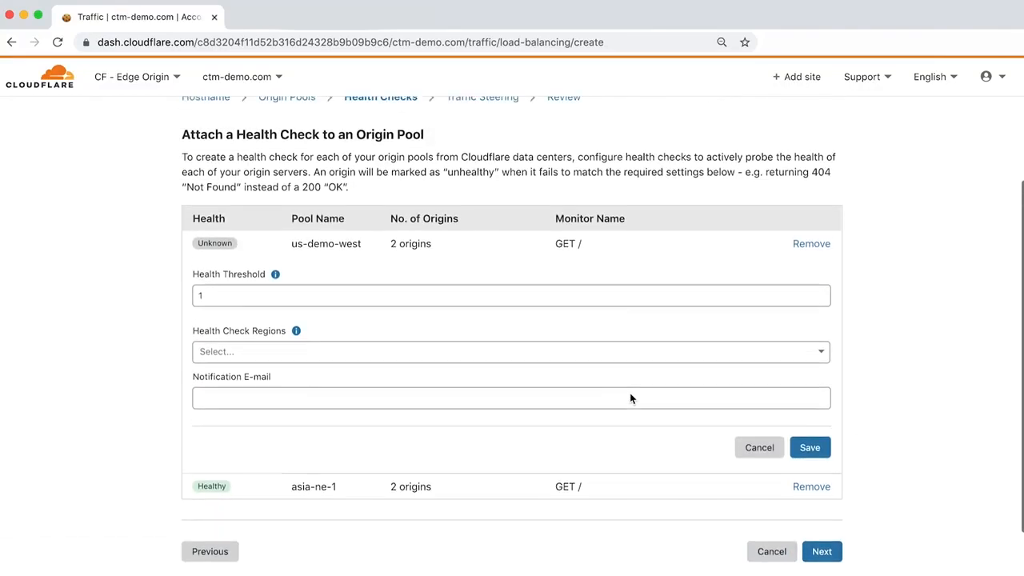
# Set Western Europe and Western North America as us-demo-west's health check regions and save
pyautogui.click(510, 351)
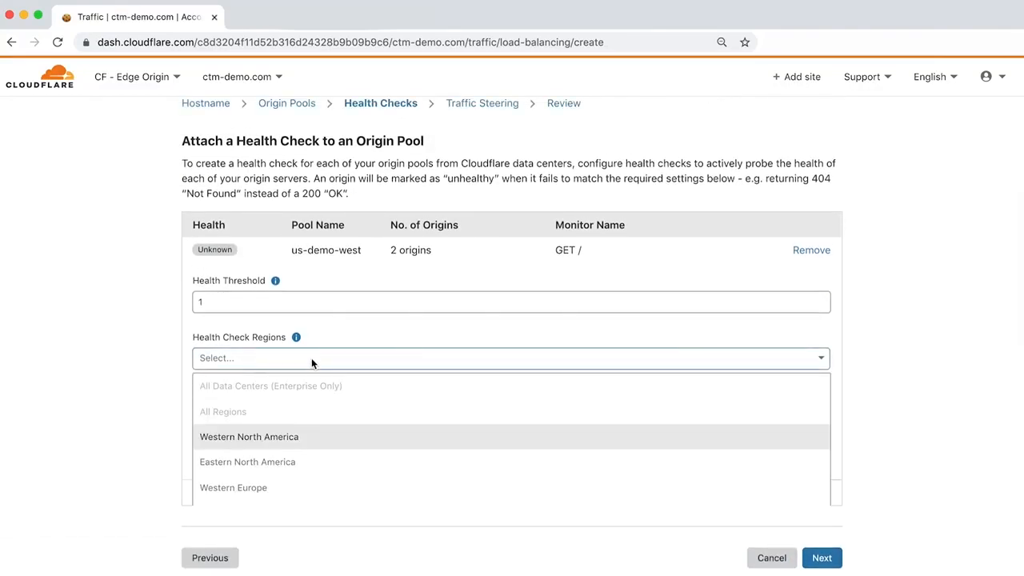
pyautogui.scroll(-3)
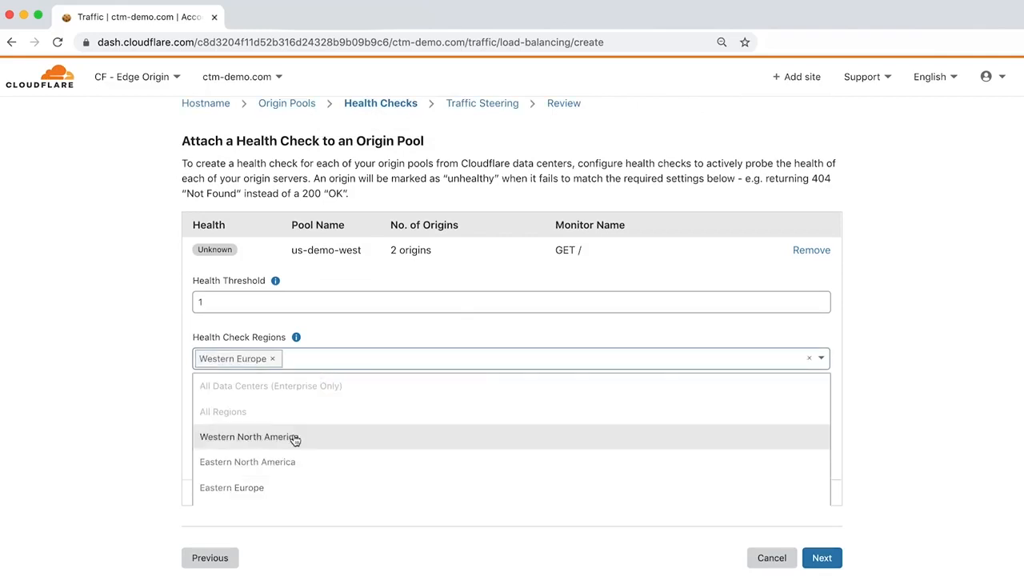
pyautogui.click(249, 436)
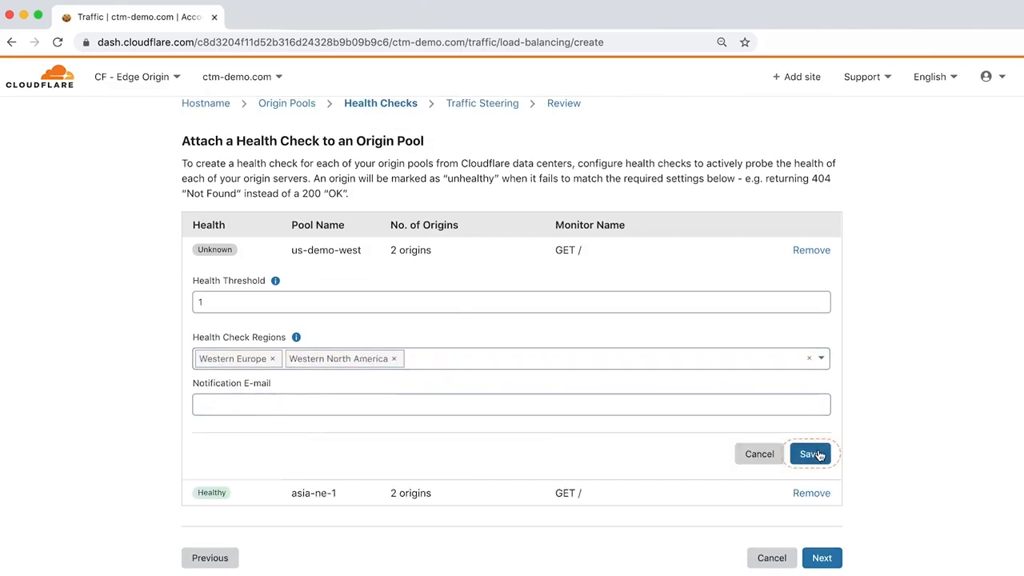
pyautogui.click(809, 455)
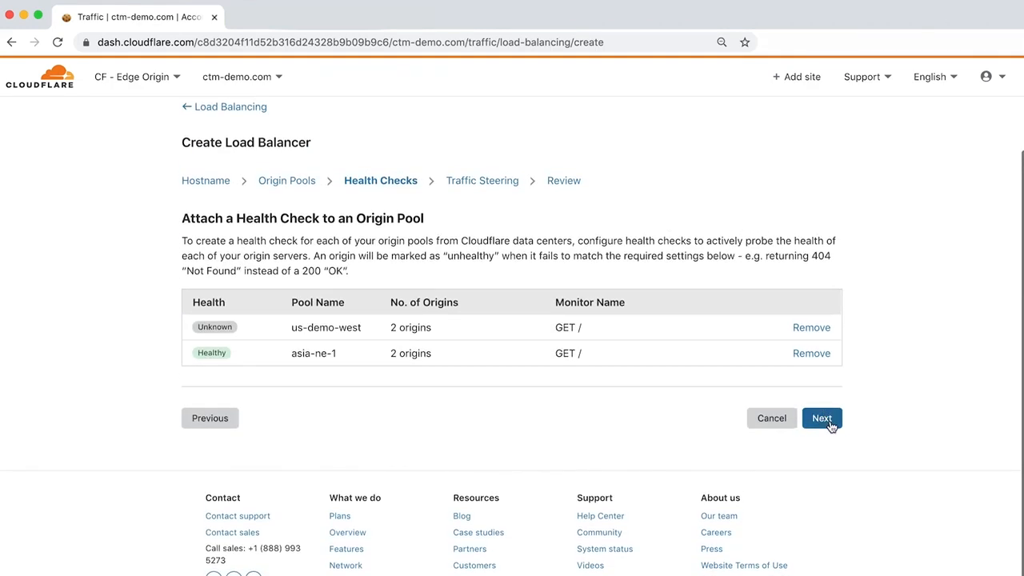
# Choose Dynamic steering for traffic steering and continue to the Review step
pyautogui.click(822, 418)
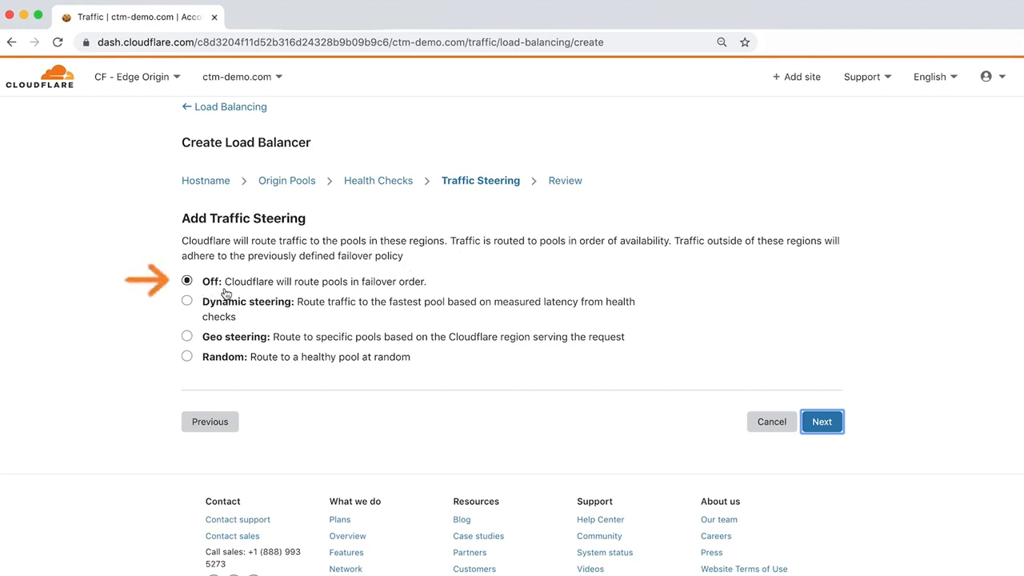
pyautogui.moveTo(252, 316)
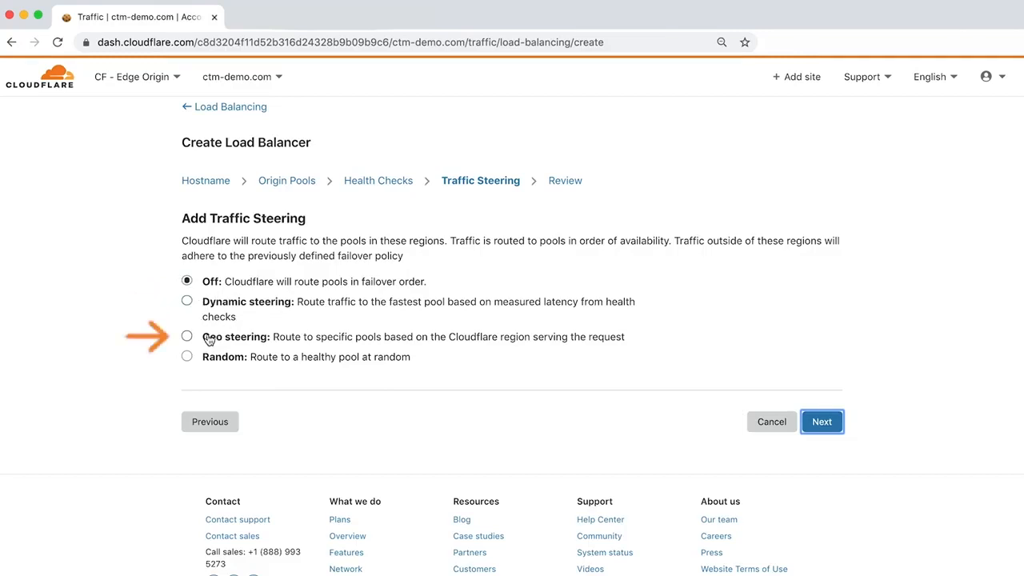
pyautogui.moveTo(265, 346)
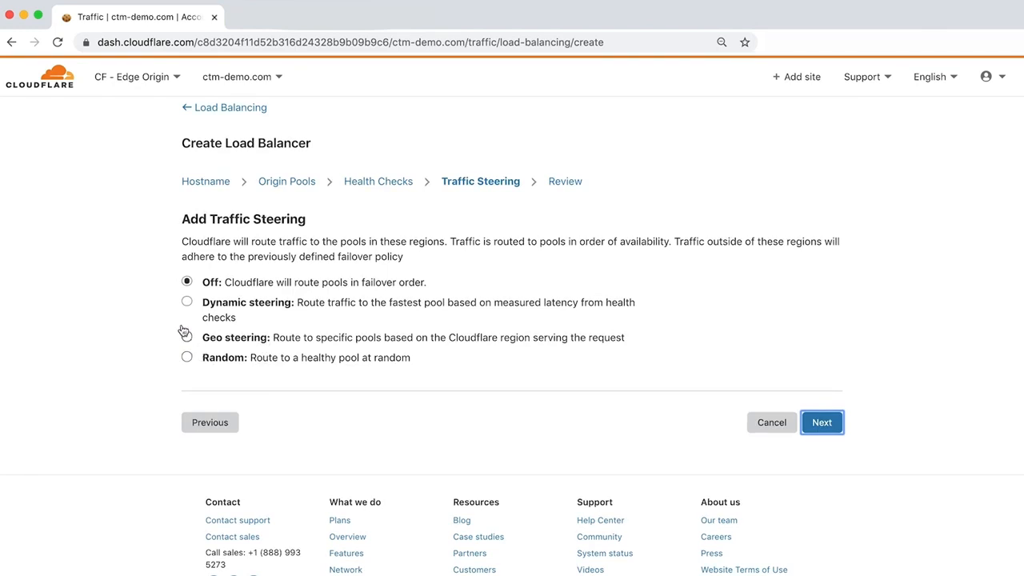
pyautogui.click(185, 300)
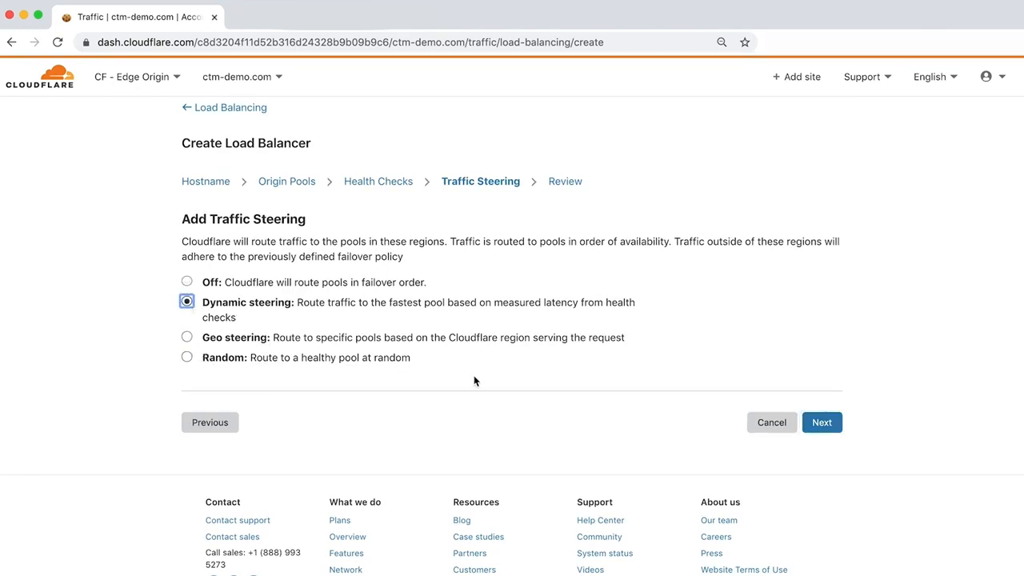
pyautogui.click(823, 422)
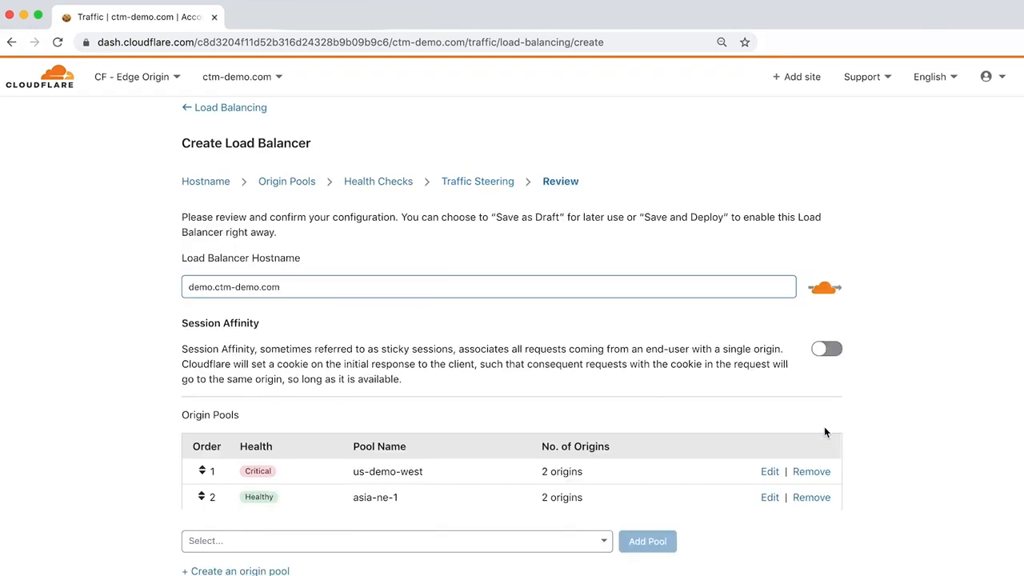
# Scroll through the Review summary of demo.ctm-demo.com before Save and Deploy
pyautogui.scroll(-3)
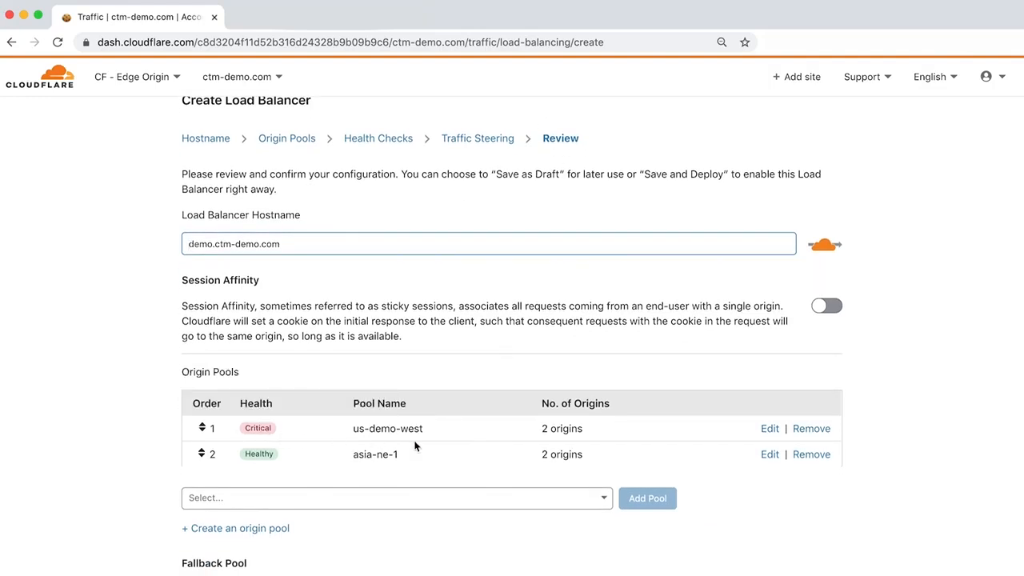
pyautogui.scroll(-3)
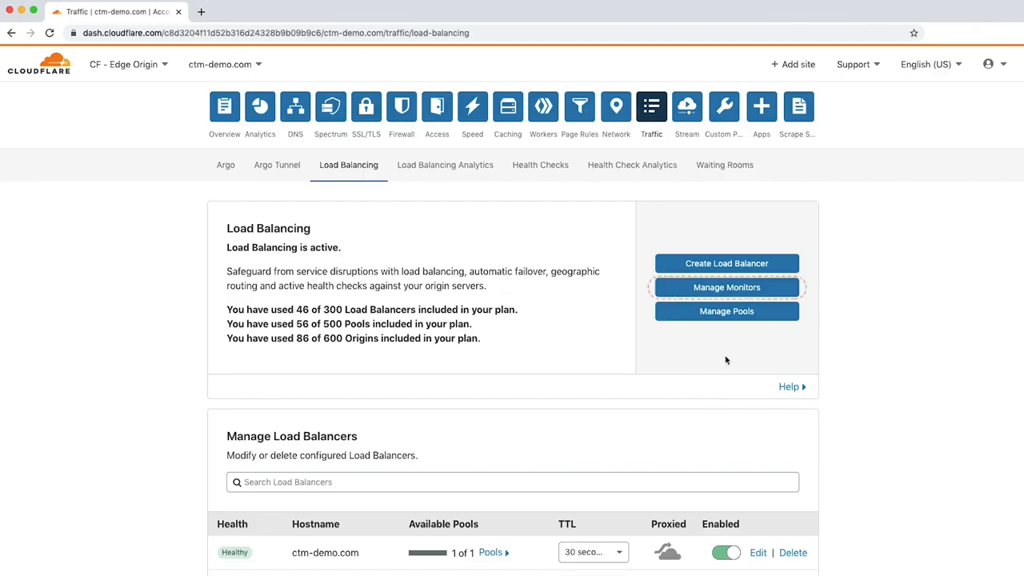
# Browse the Monitors list, then go back to the Load Balancing overview
pyautogui.click(726, 288)
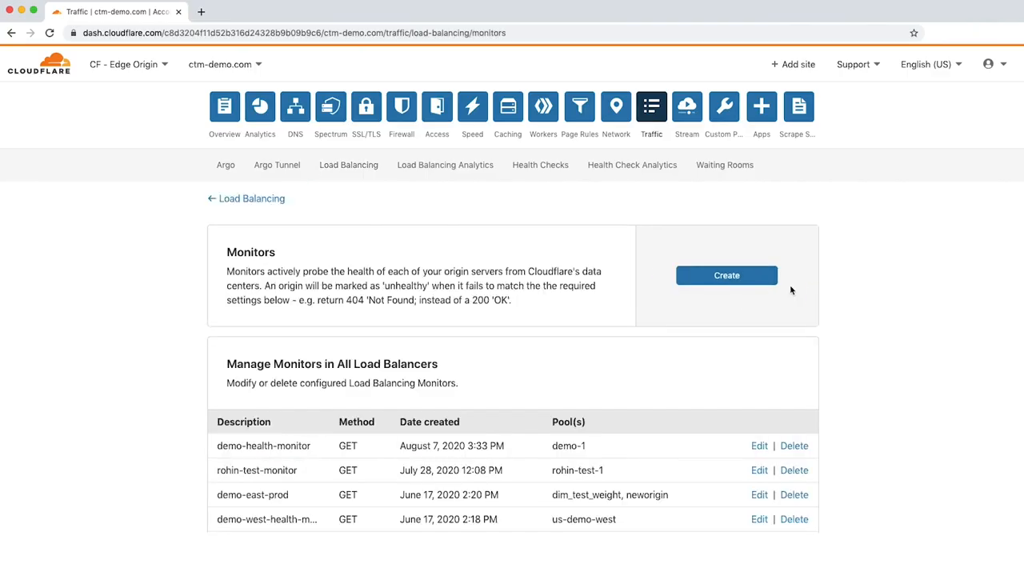
pyautogui.moveTo(638, 354)
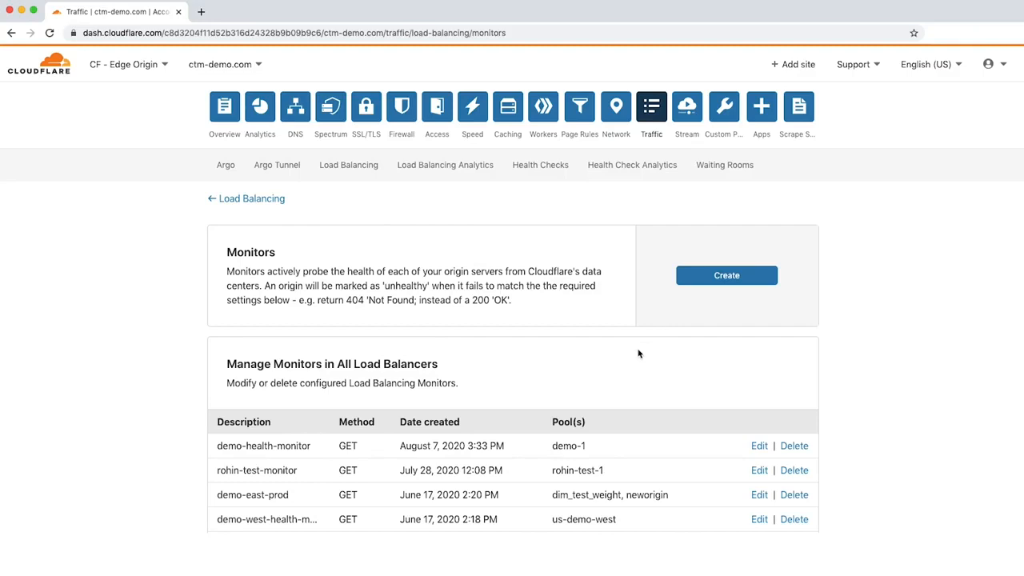
pyautogui.click(726, 275)
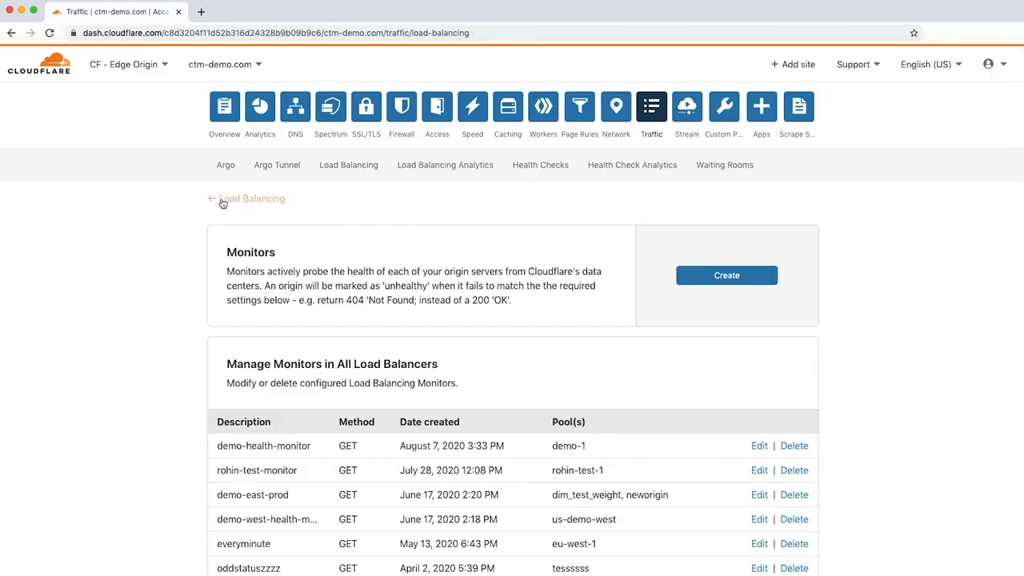
pyautogui.click(211, 198)
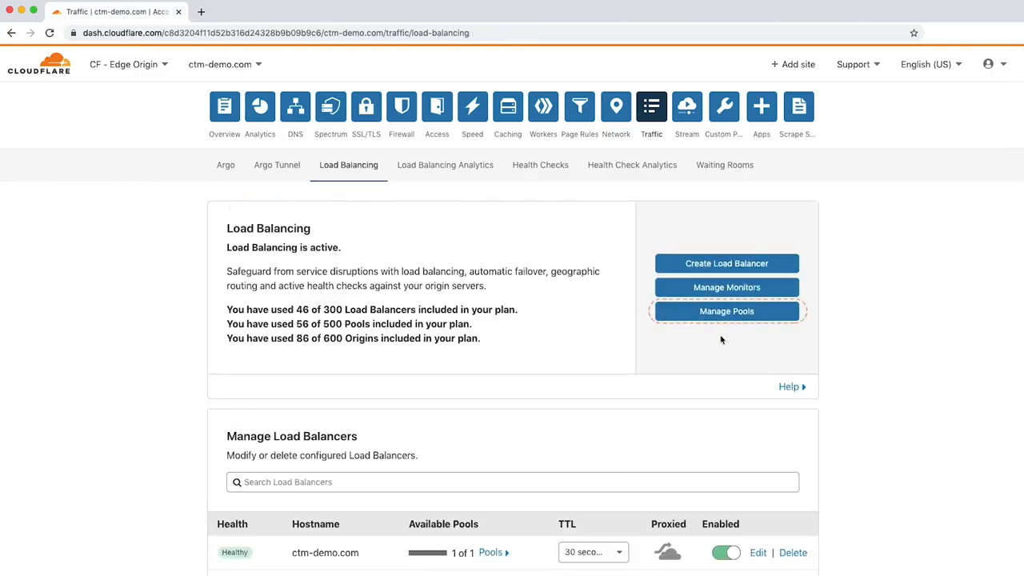
# Review the aditi-asia pool's edit form from Manage Pools and cancel the Confirm edits dialog
pyautogui.click(726, 310)
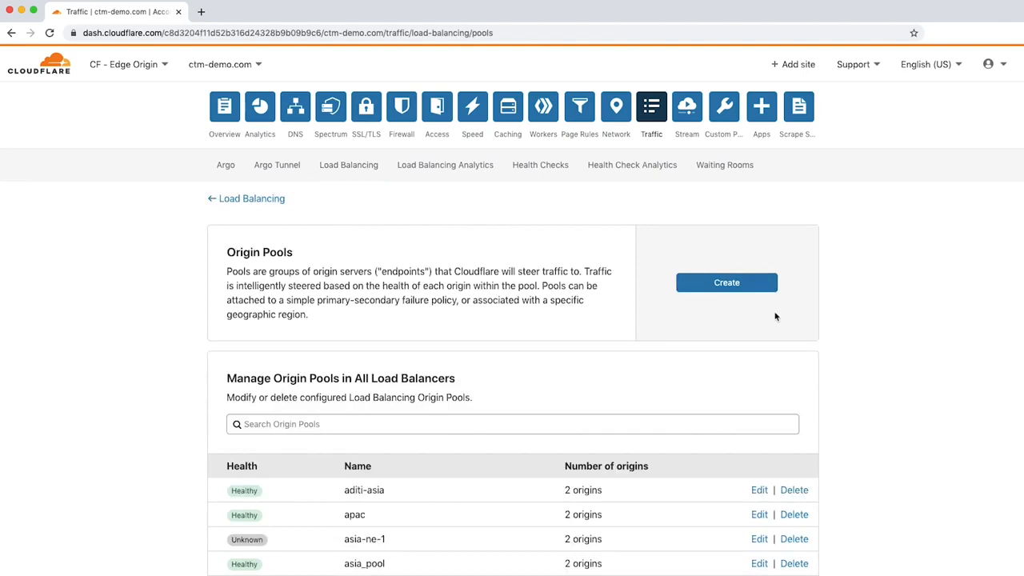
pyautogui.scroll(-3)
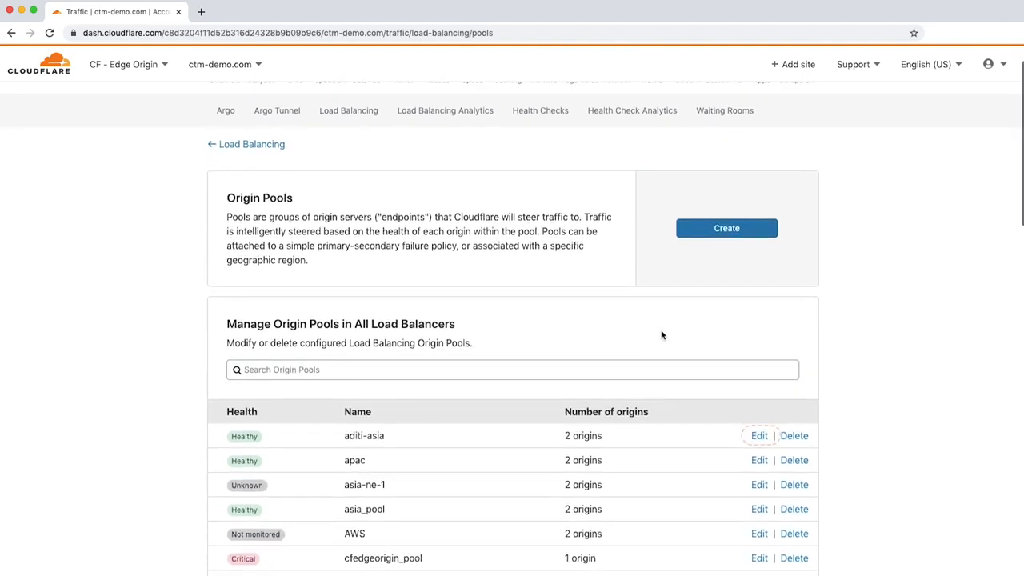
pyautogui.click(758, 435)
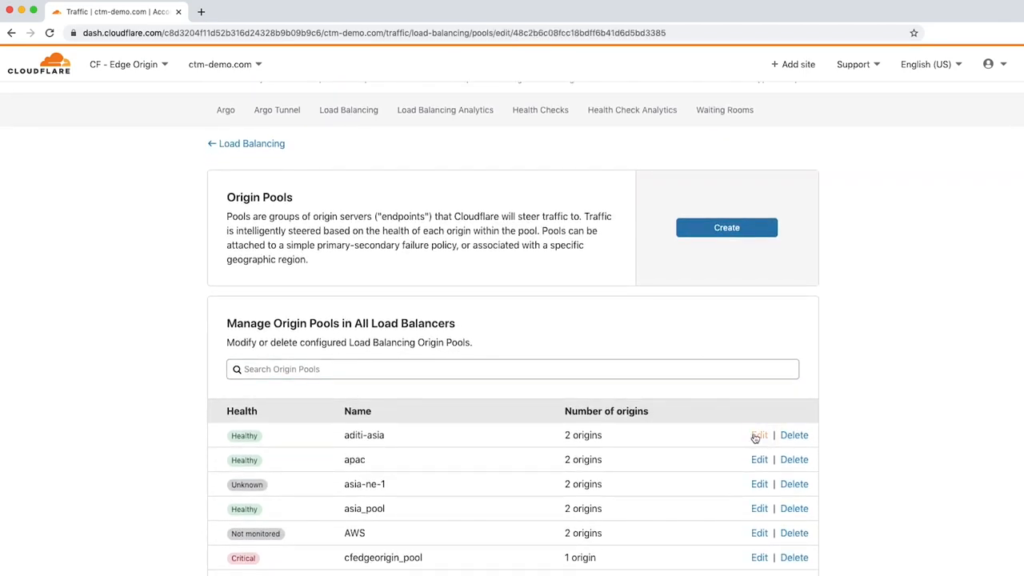
pyautogui.click(758, 435)
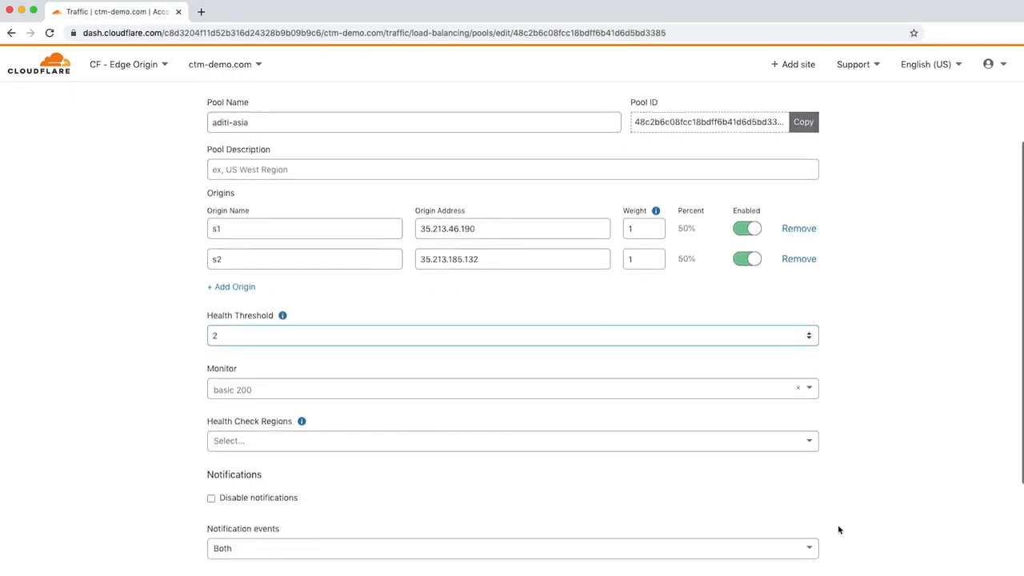
pyautogui.click(798, 547)
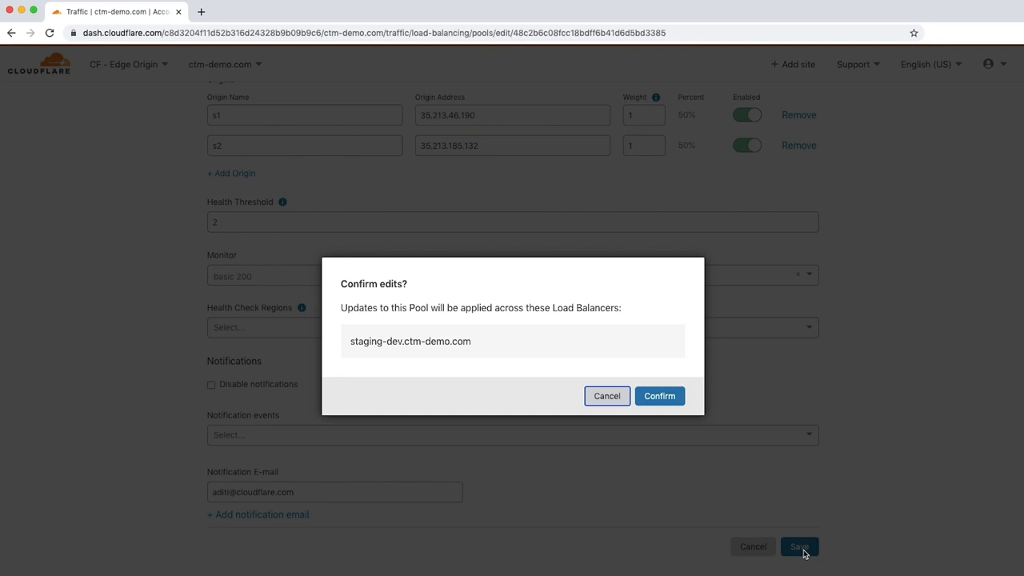
pyautogui.moveTo(616, 410)
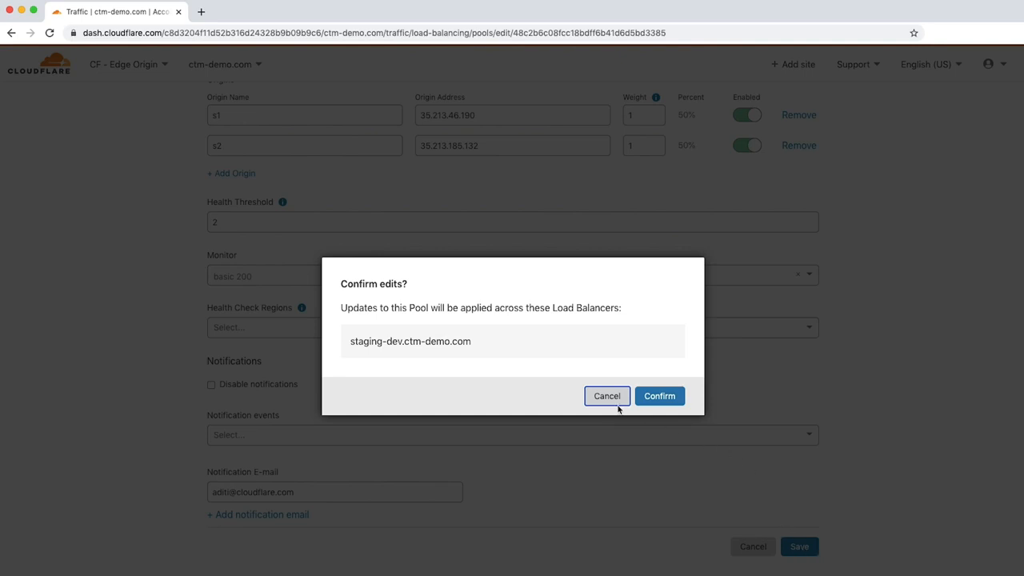
pyautogui.click(659, 395)
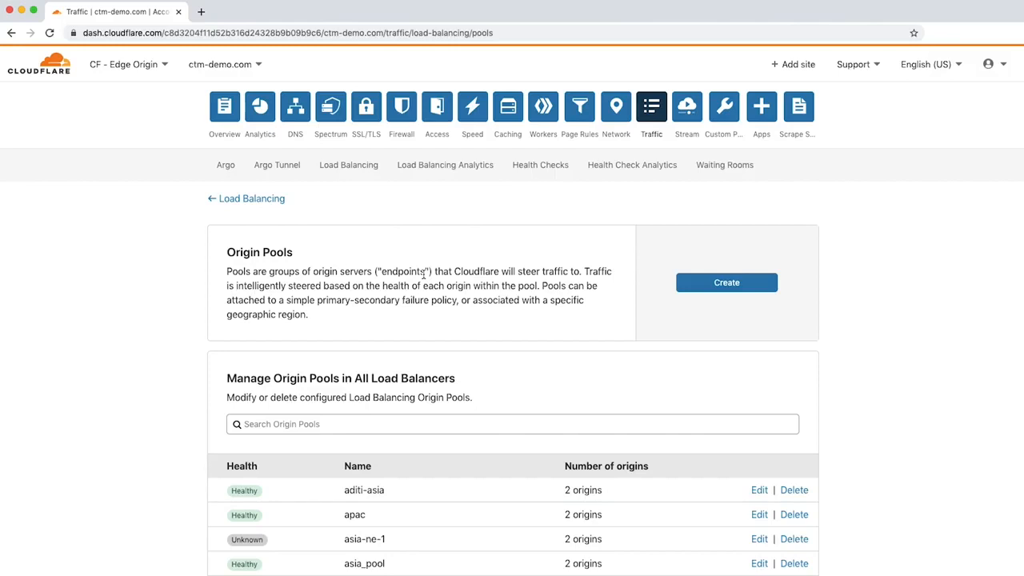
pyautogui.moveTo(445, 164)
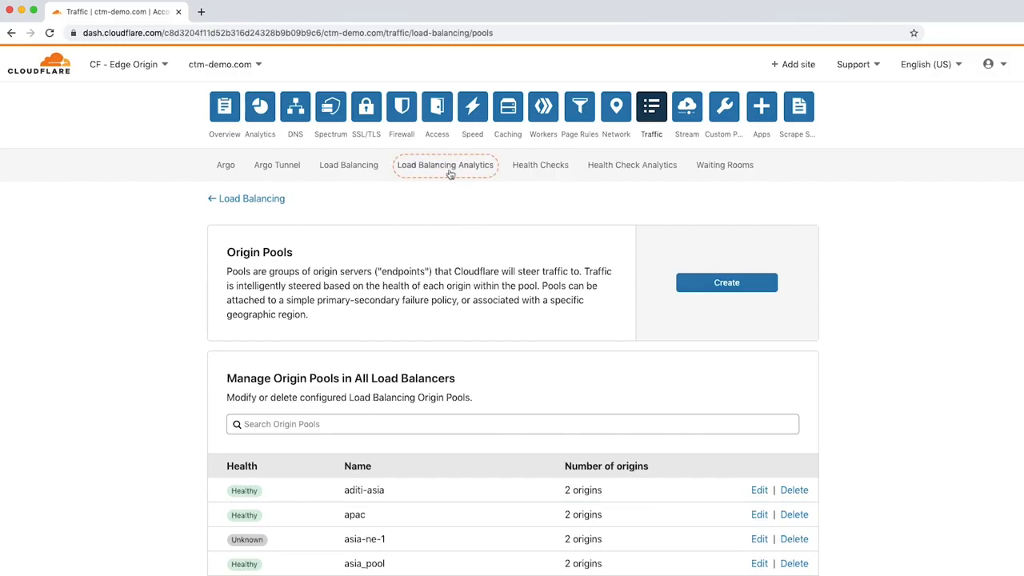
# Show Load Balancing Analytics for the last 24 hours and scroll through the request charts
pyautogui.click(445, 164)
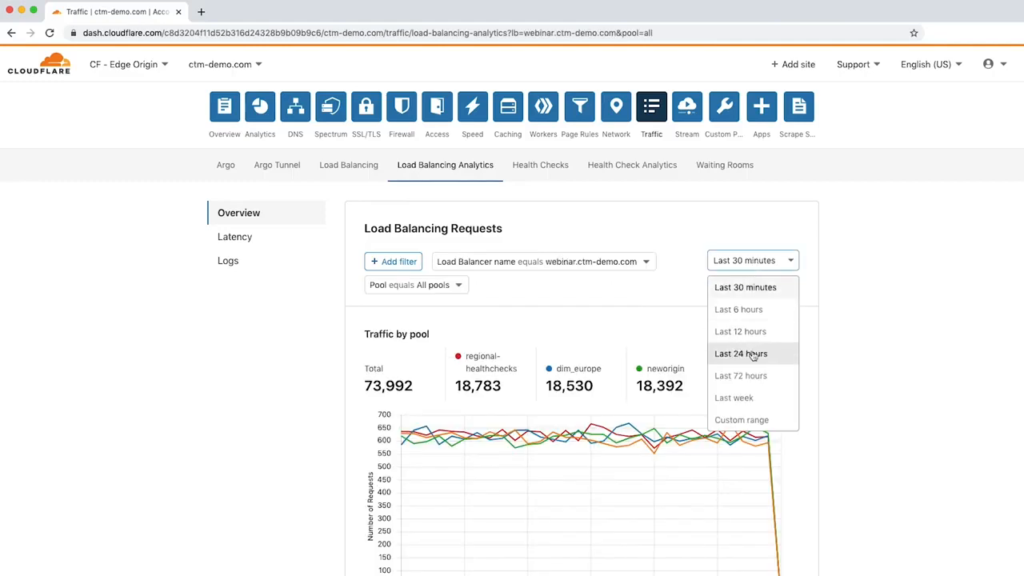
pyautogui.click(739, 353)
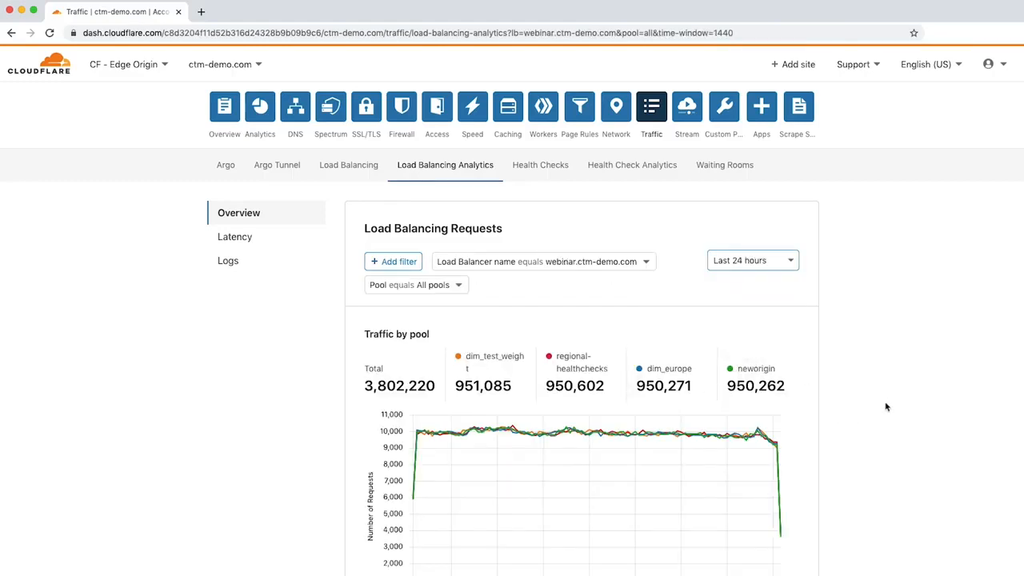
pyautogui.scroll(-3)
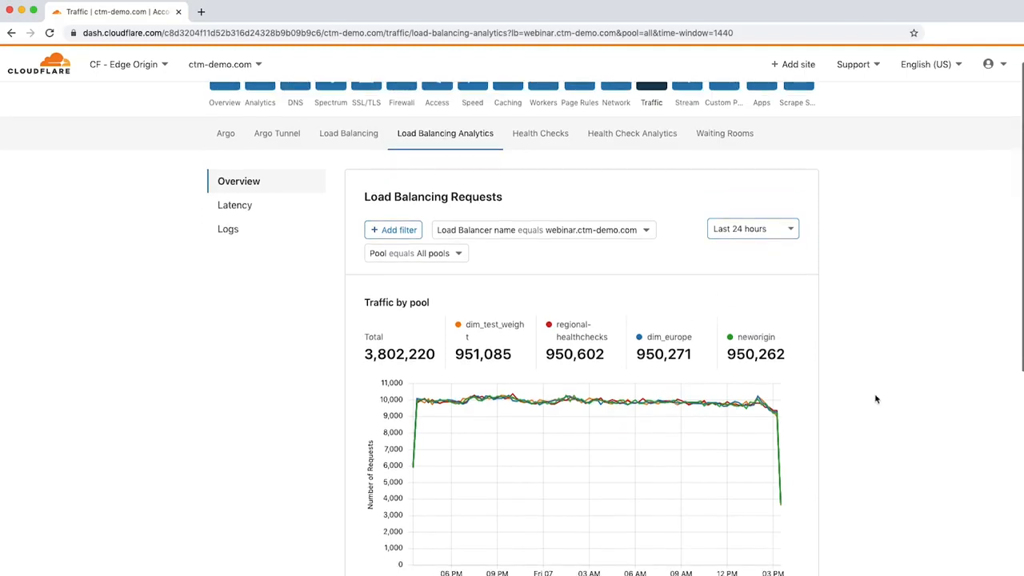
pyautogui.scroll(-3)
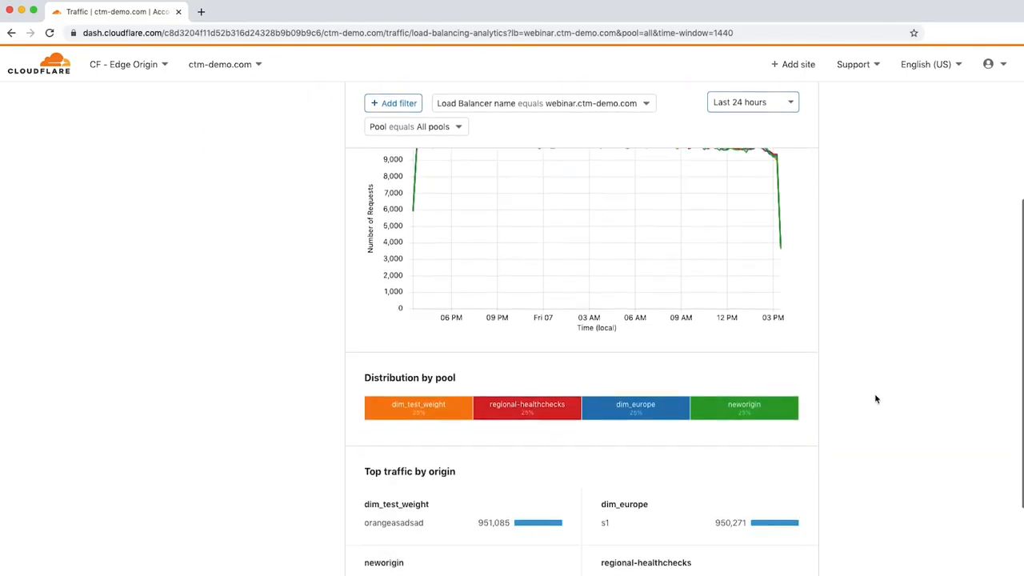
pyautogui.scroll(-3)
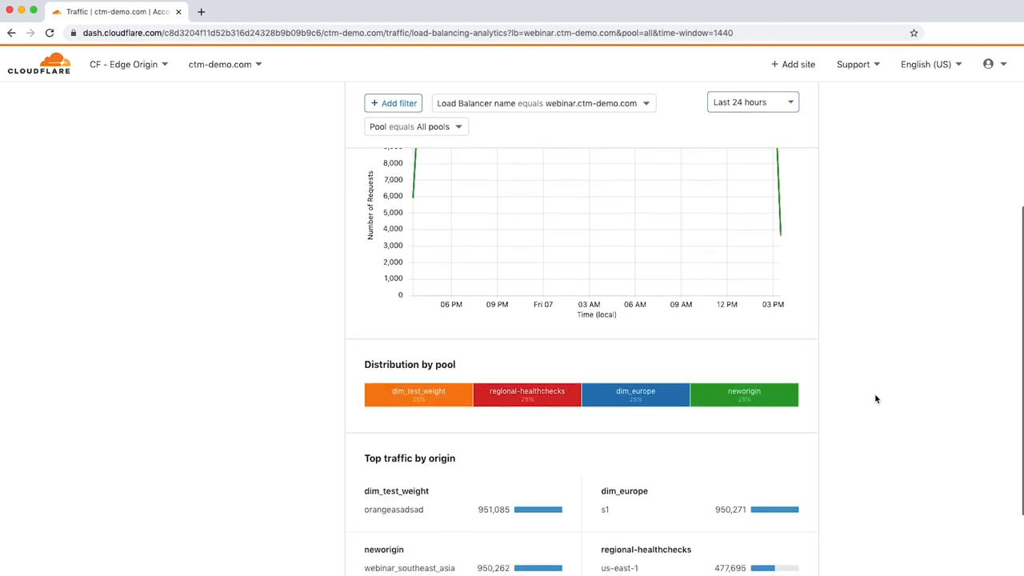
pyautogui.scroll(-3)
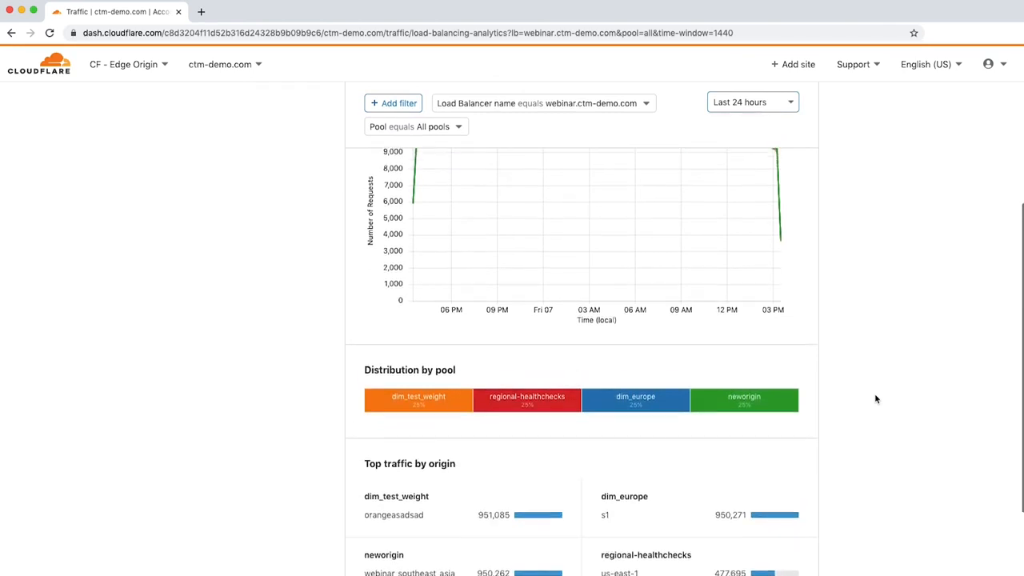
pyautogui.scroll(3)
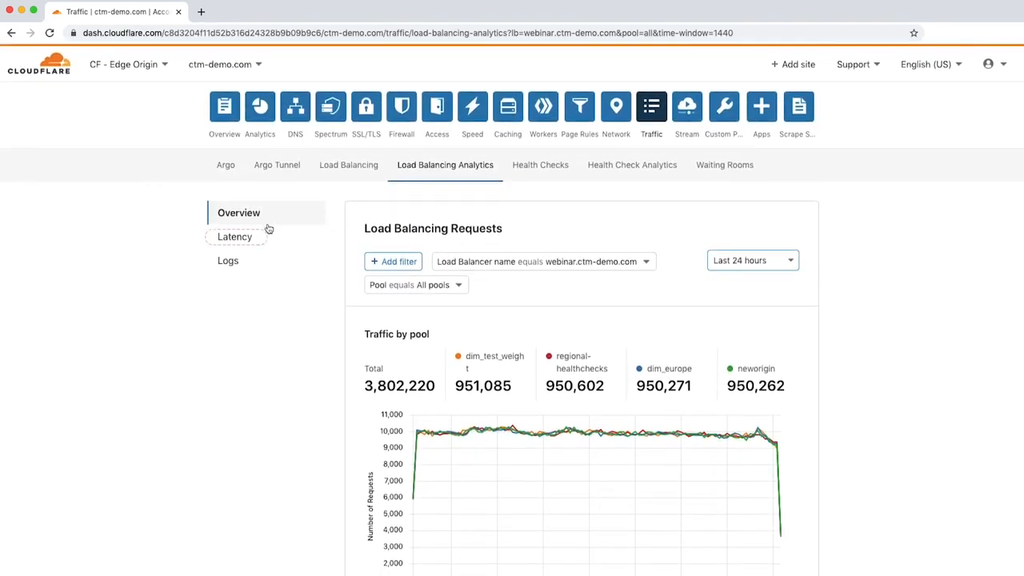
# Show the Latency view with neworigin's 162 healthy and 21 slow checks
pyautogui.click(233, 234)
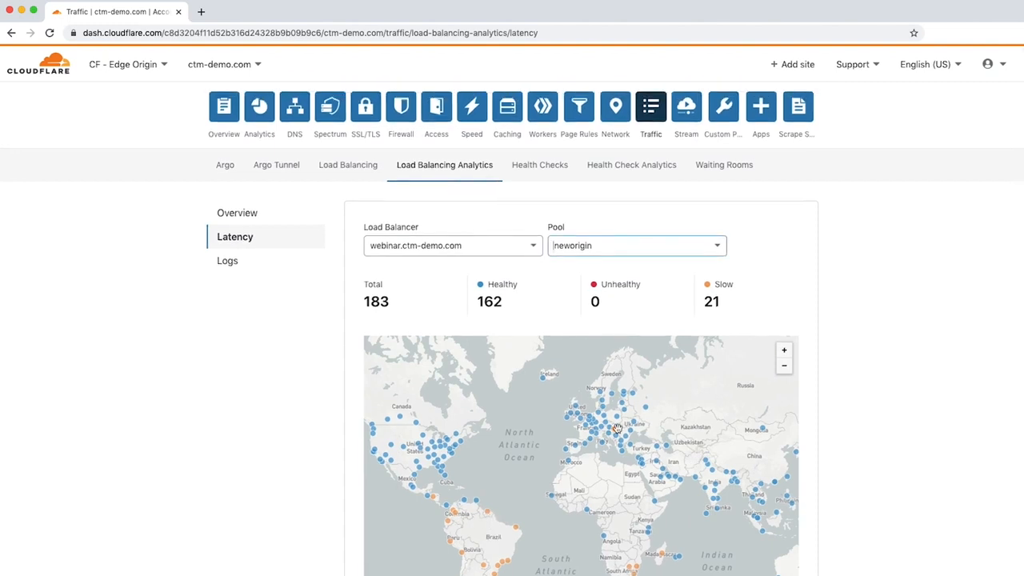
pyautogui.moveTo(631, 439)
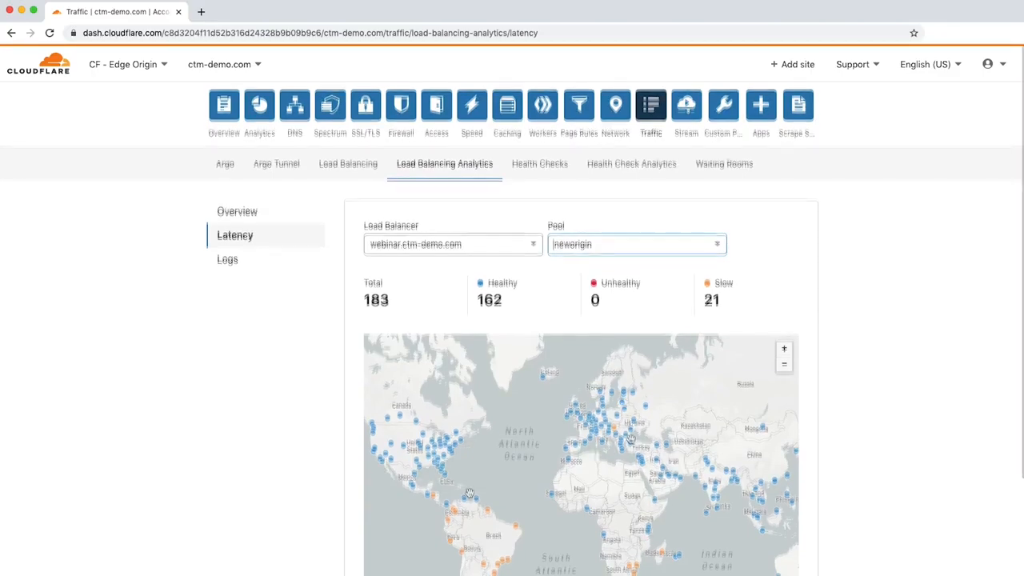
# Filter Logs to Jul 1–31 with Pool Health Healthy and Origin Health Critical, expanding the europe-west-3 event
pyautogui.click(227, 259)
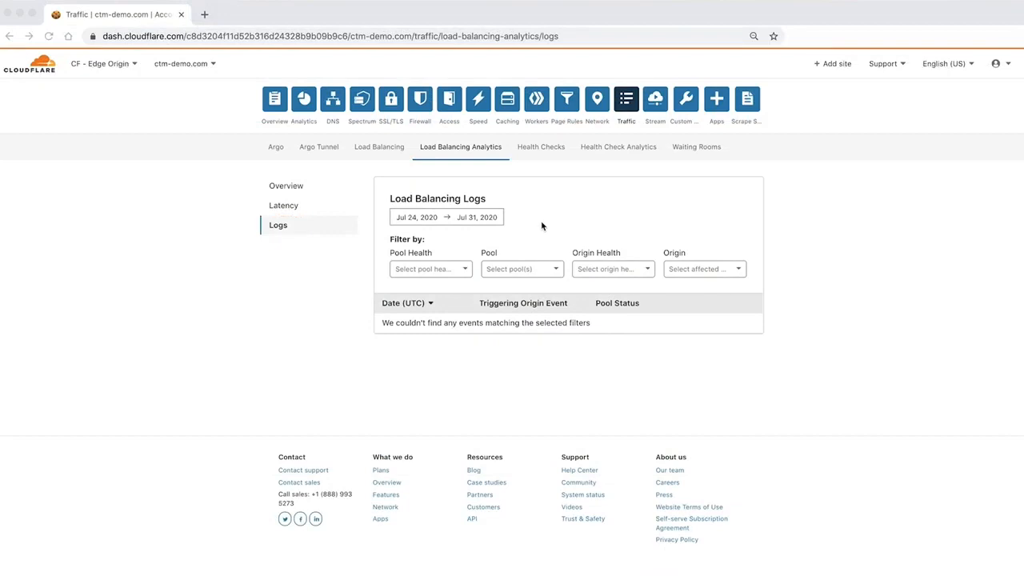
pyautogui.moveTo(313, 232)
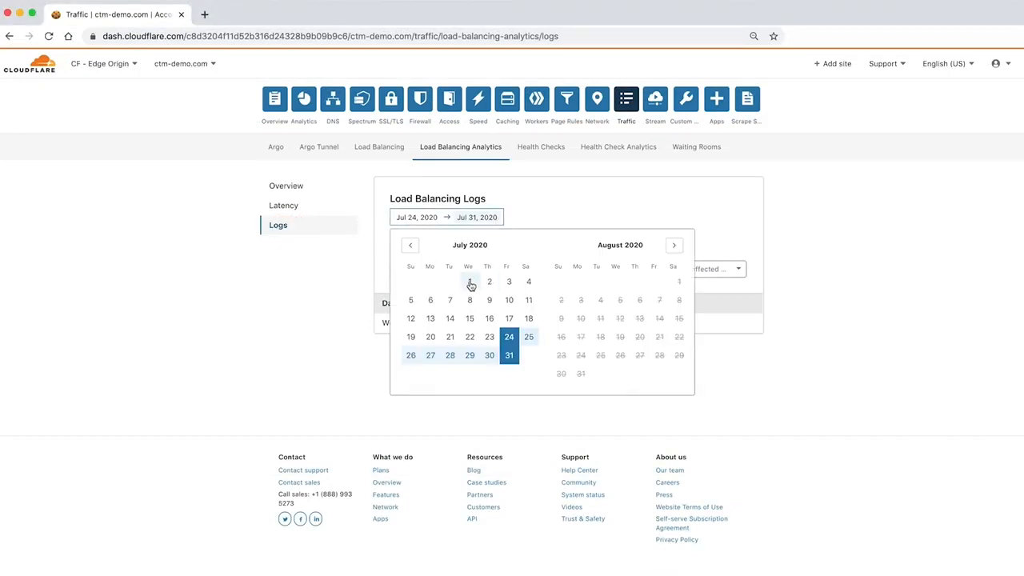
pyautogui.click(470, 282)
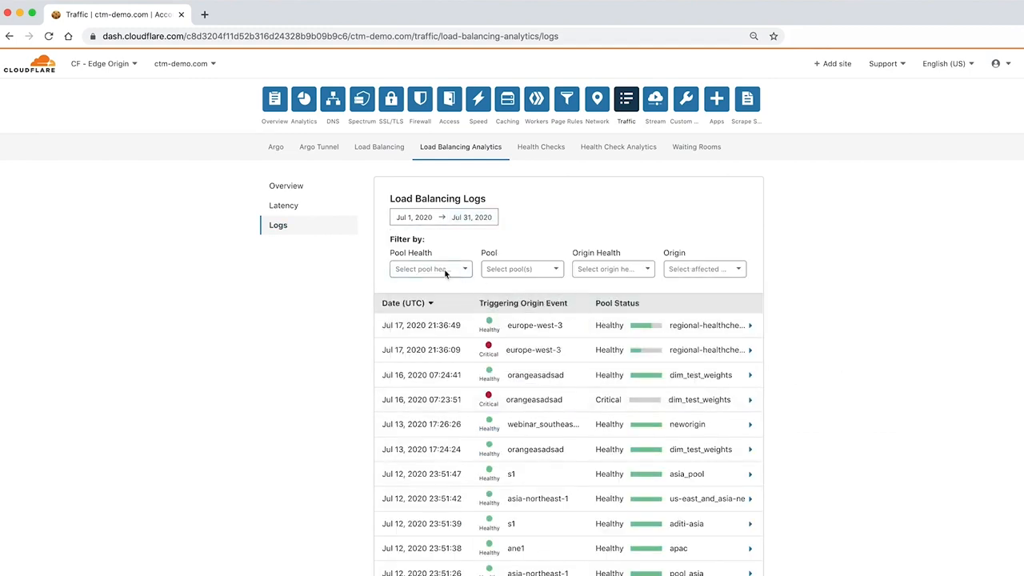
pyautogui.click(431, 269)
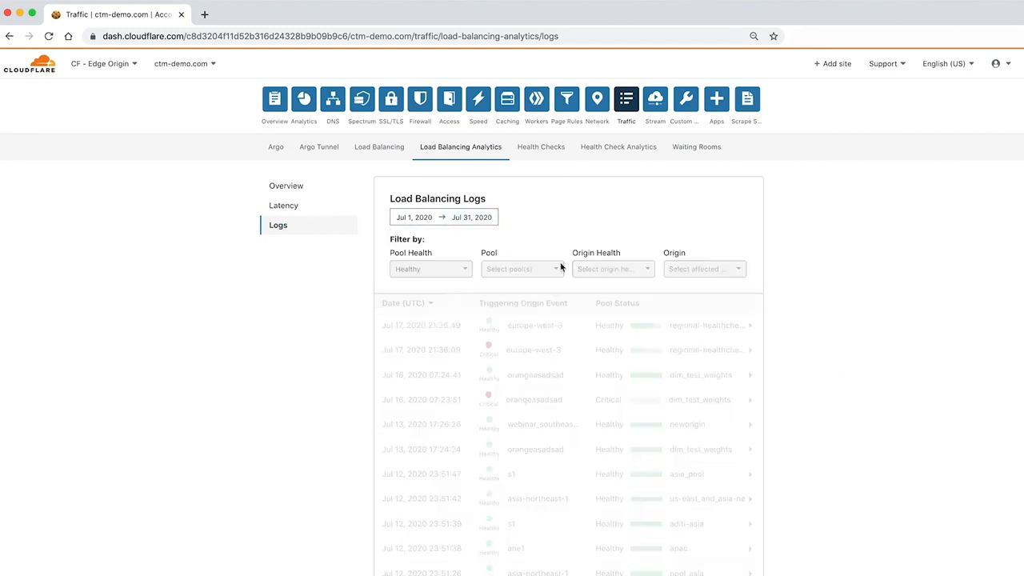
pyautogui.click(611, 269)
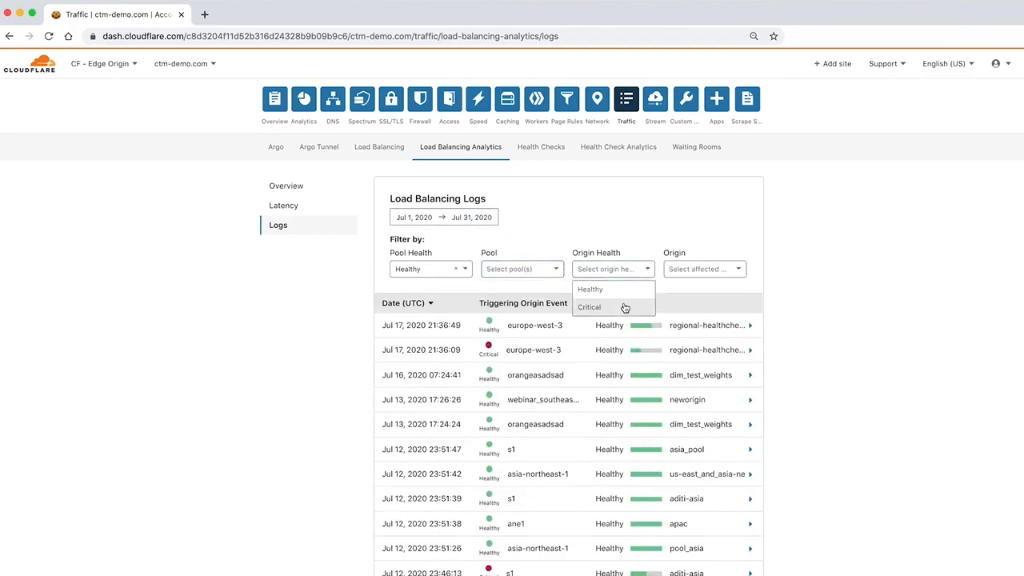
pyautogui.click(588, 307)
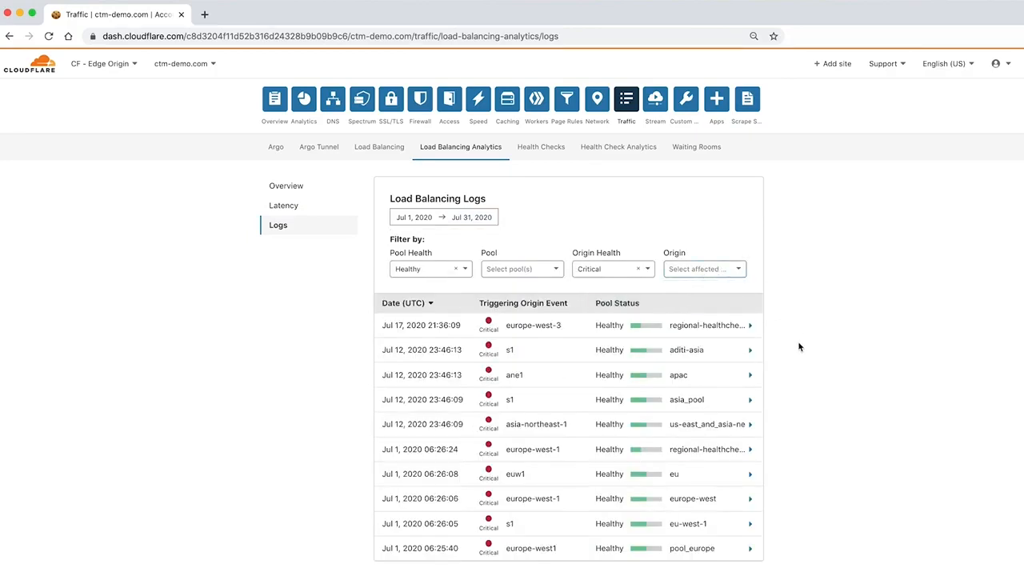
pyautogui.click(748, 325)
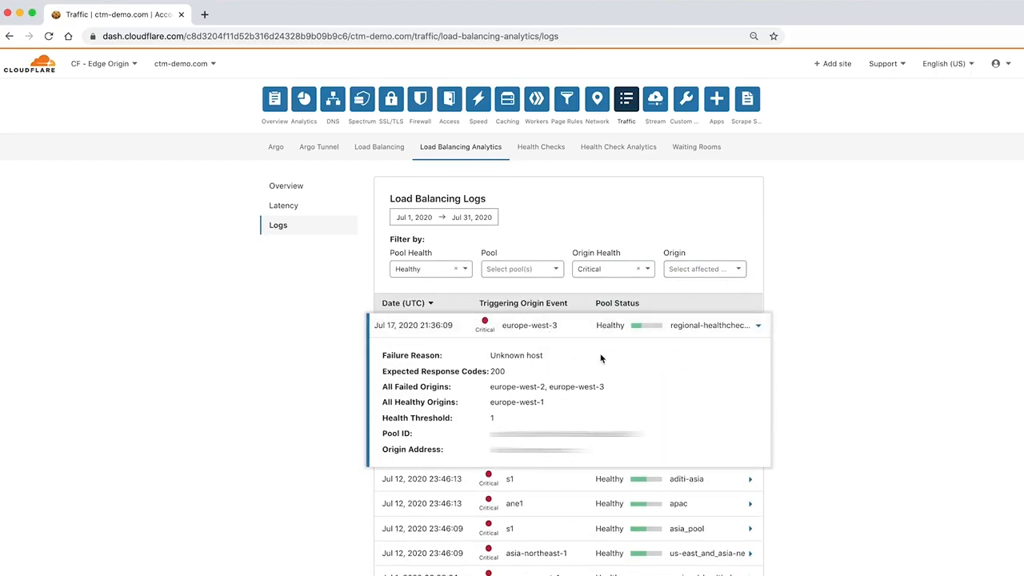
pyautogui.moveTo(627, 360)
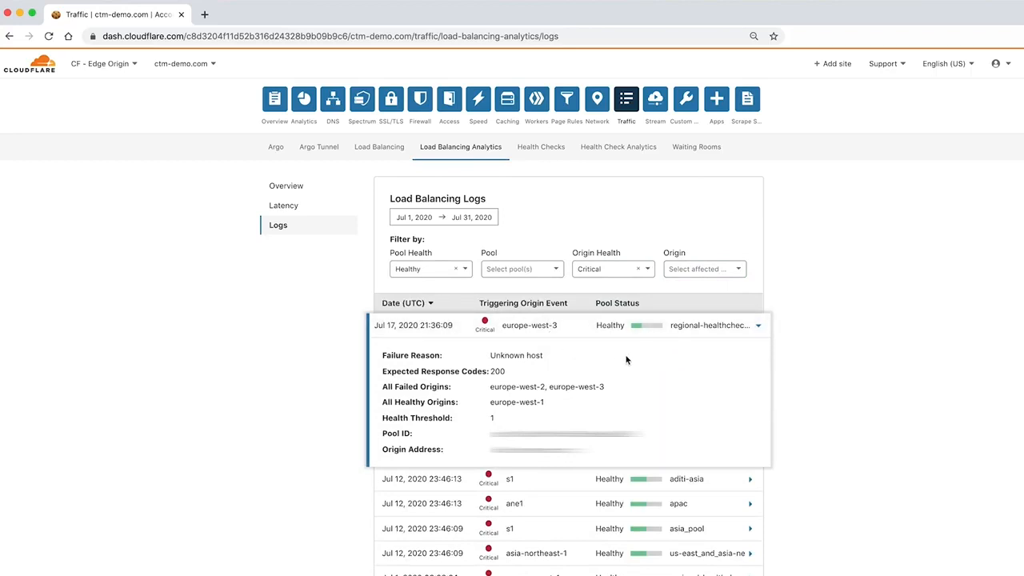
pyautogui.moveTo(655, 417)
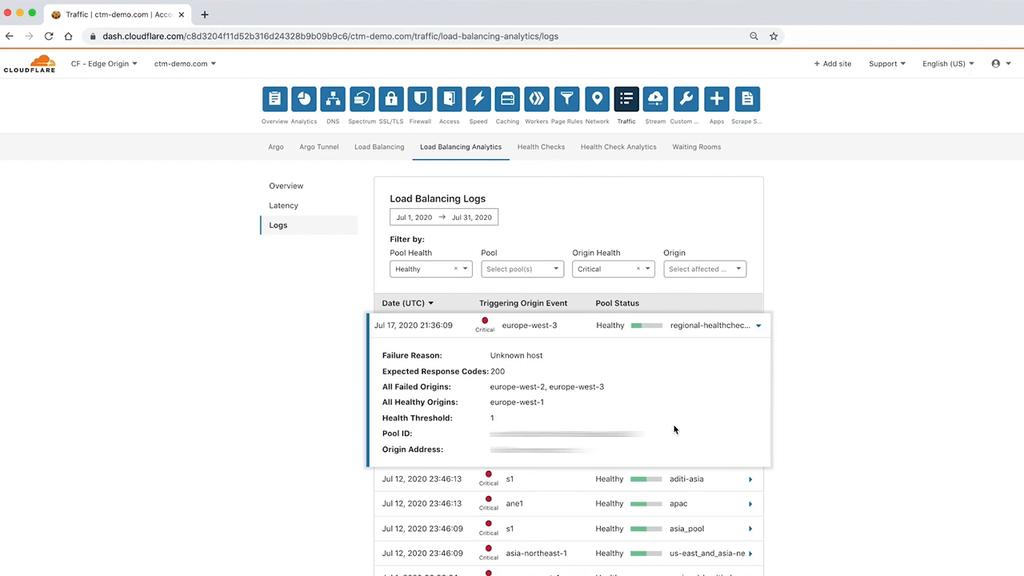
pyautogui.moveTo(678, 333)
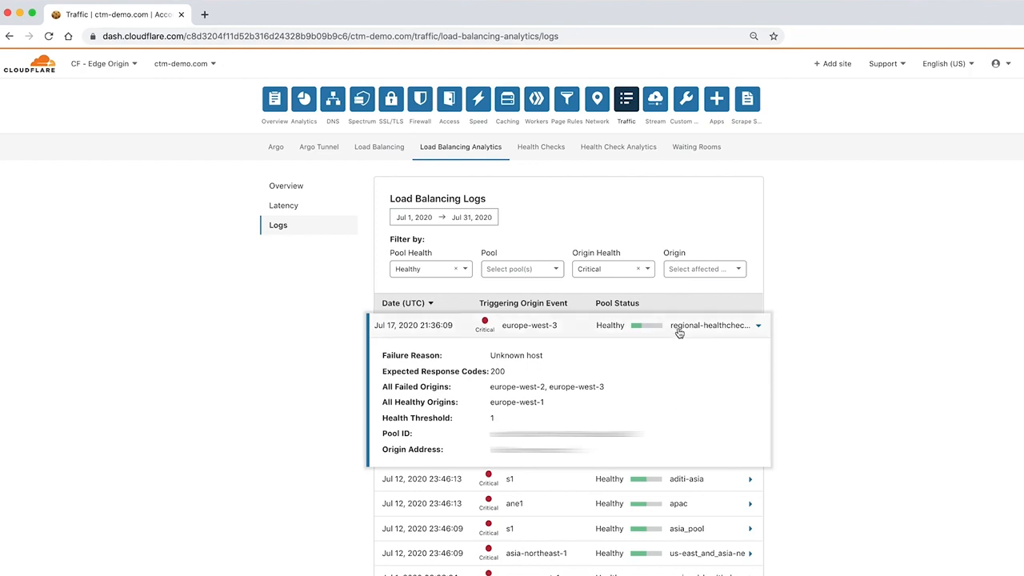